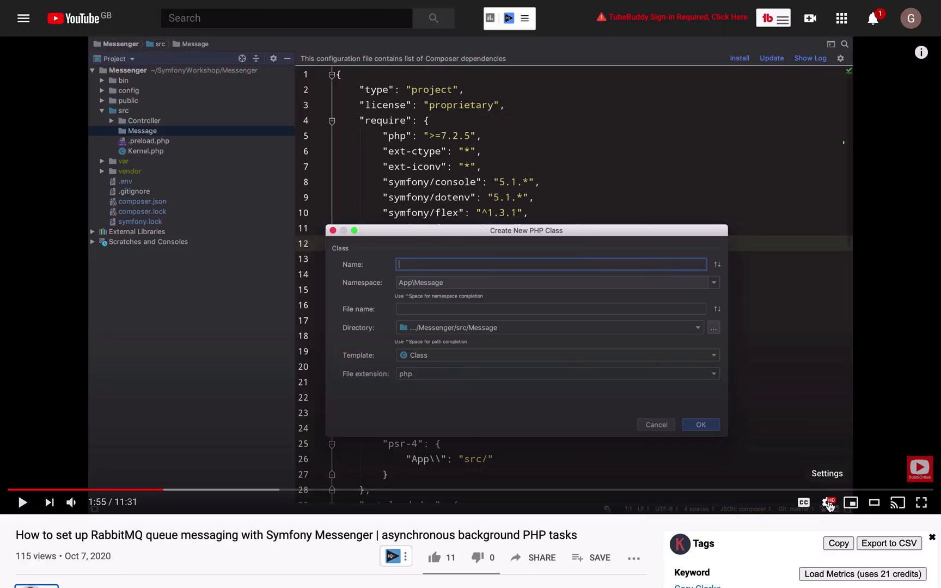
# Subscribe to the channel behind the RabbitMQ queue messaging video
pyautogui.click(827, 502)
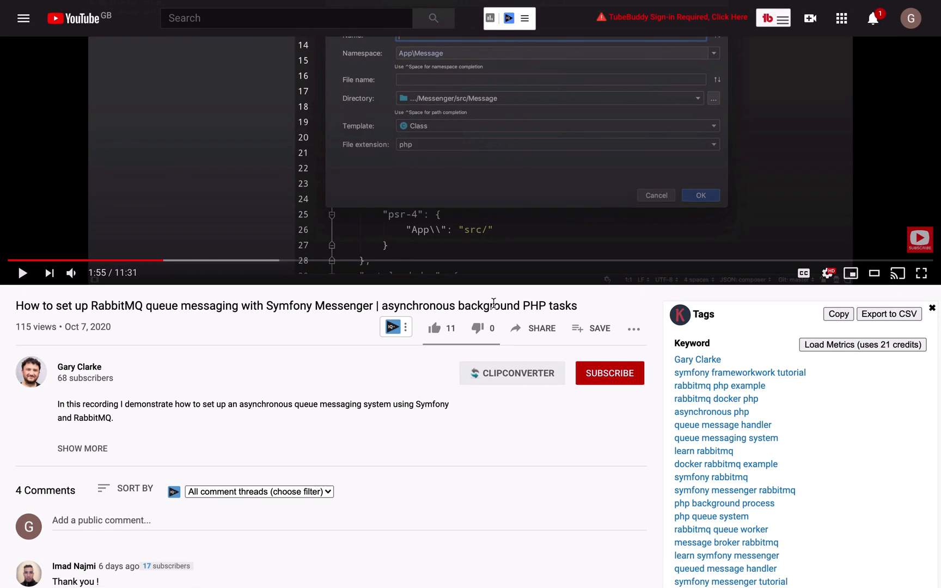
pyautogui.click(609, 373)
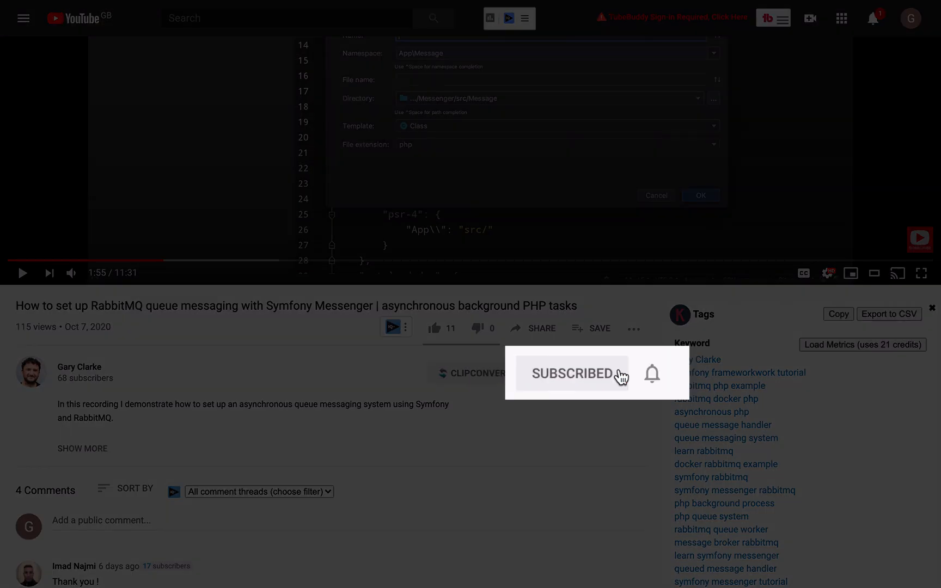
pyautogui.click(579, 373)
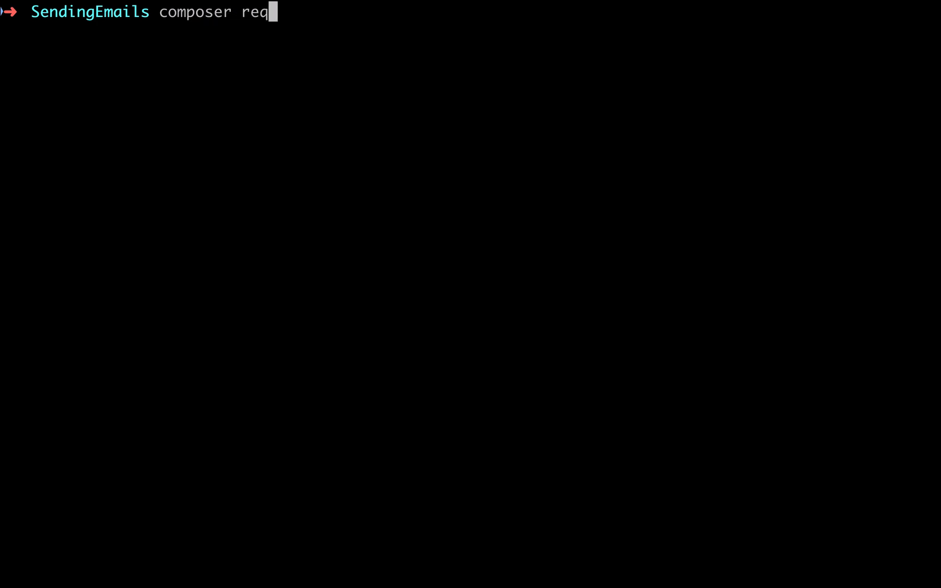
# Run composer require phpunit to add Symfony's test pack and phpunit-bridge recipe
pyautogui.write('uire php')
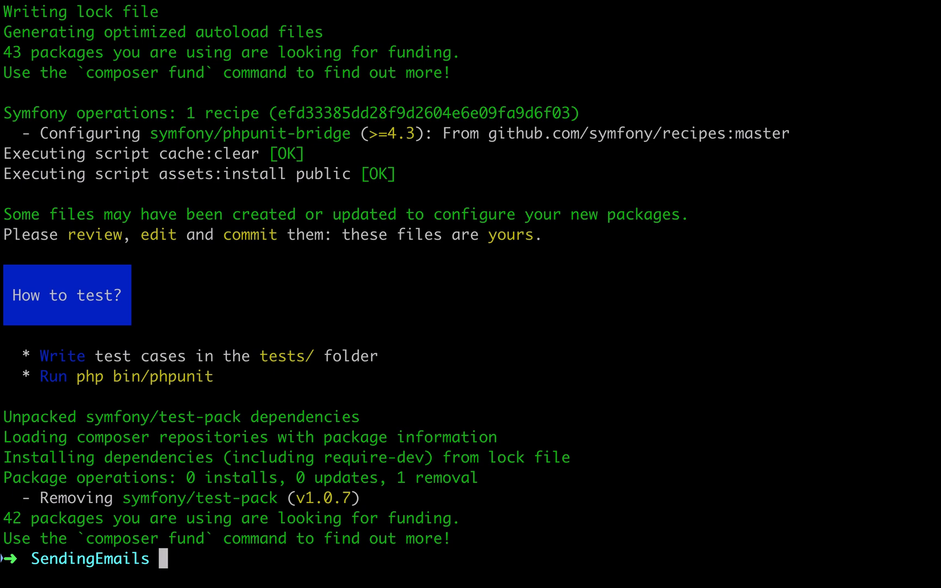
pyautogui.moveTo(411, 378)
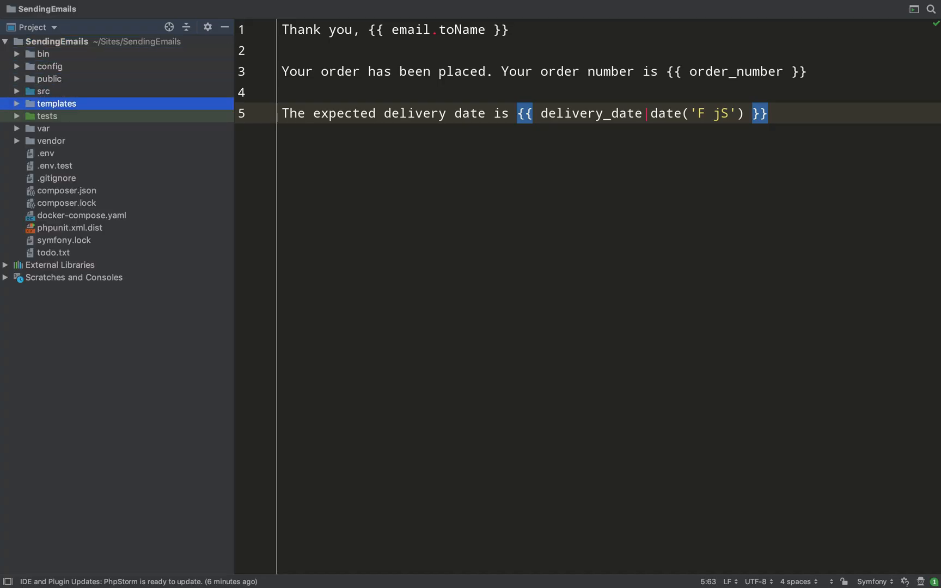
# Create a SendMailTest PHP class in the tests folder extending WebTestCase
pyautogui.click(47, 116)
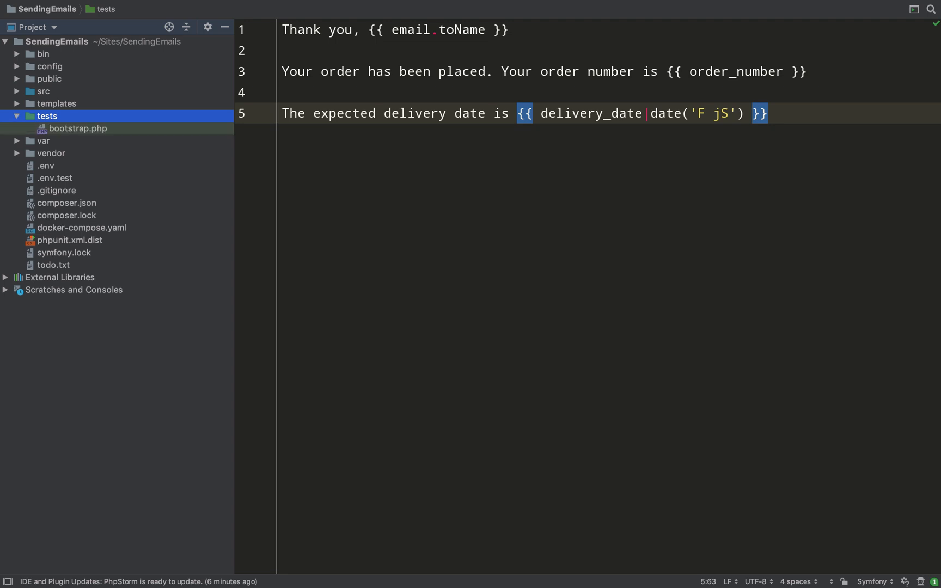
pyautogui.rightClick(47, 116)
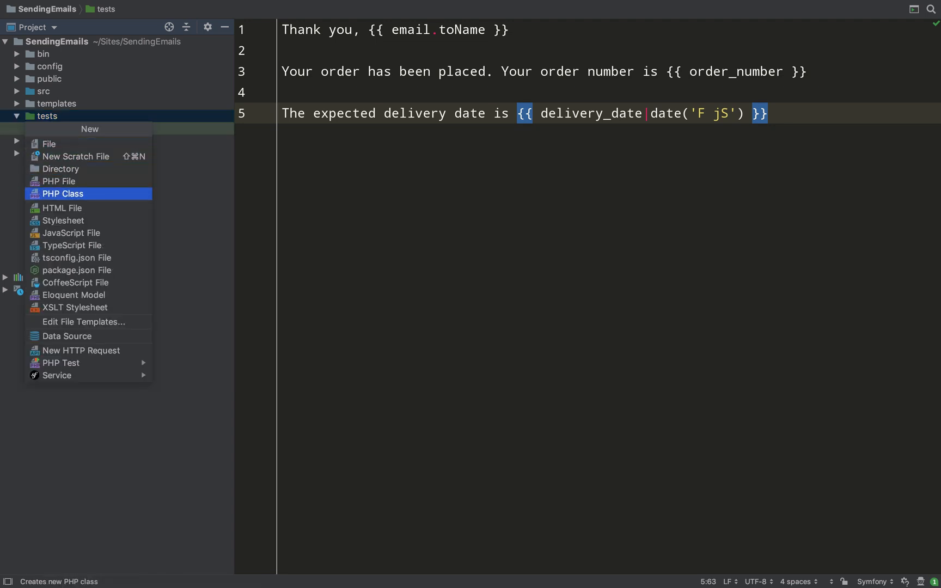
pyautogui.click(62, 192)
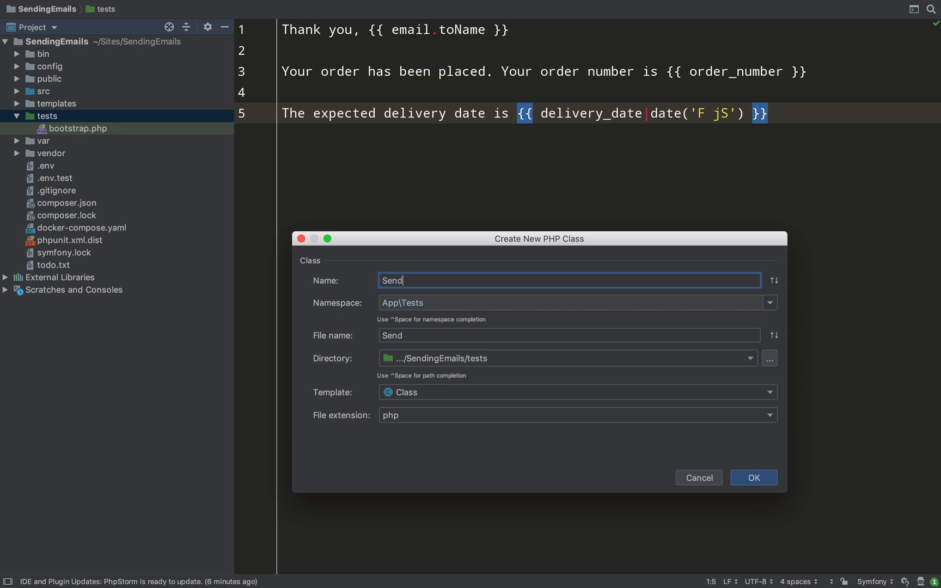
pyautogui.write('Mail')
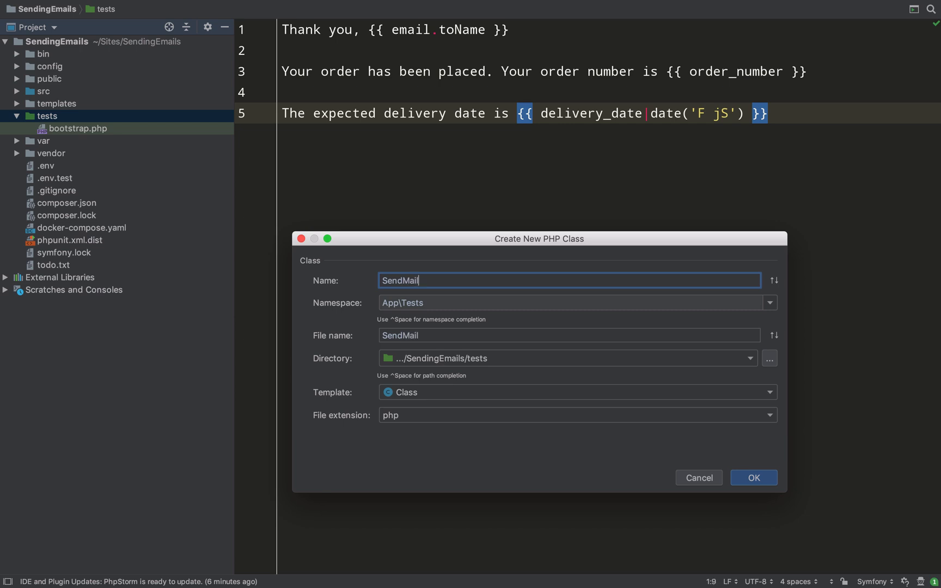
pyautogui.write('Test')
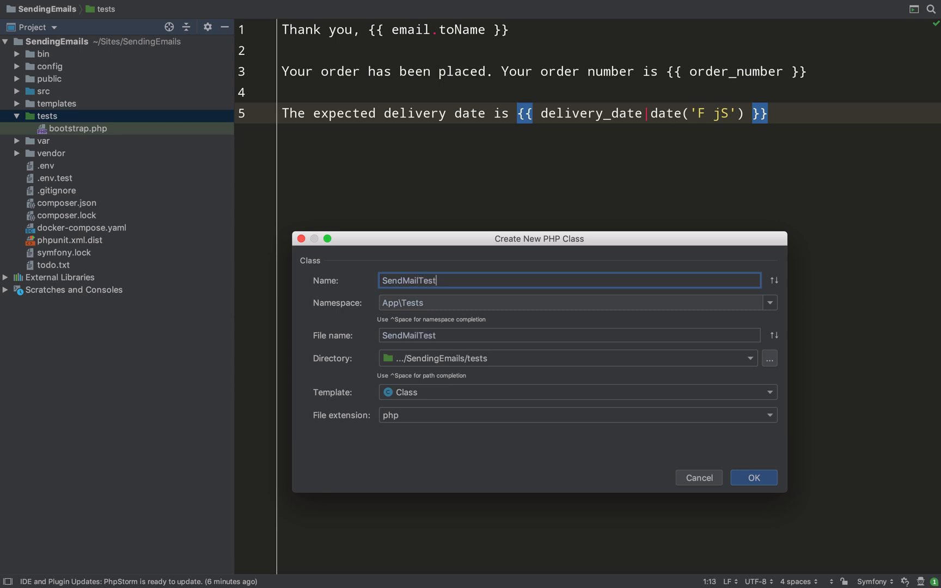
pyautogui.click(754, 477)
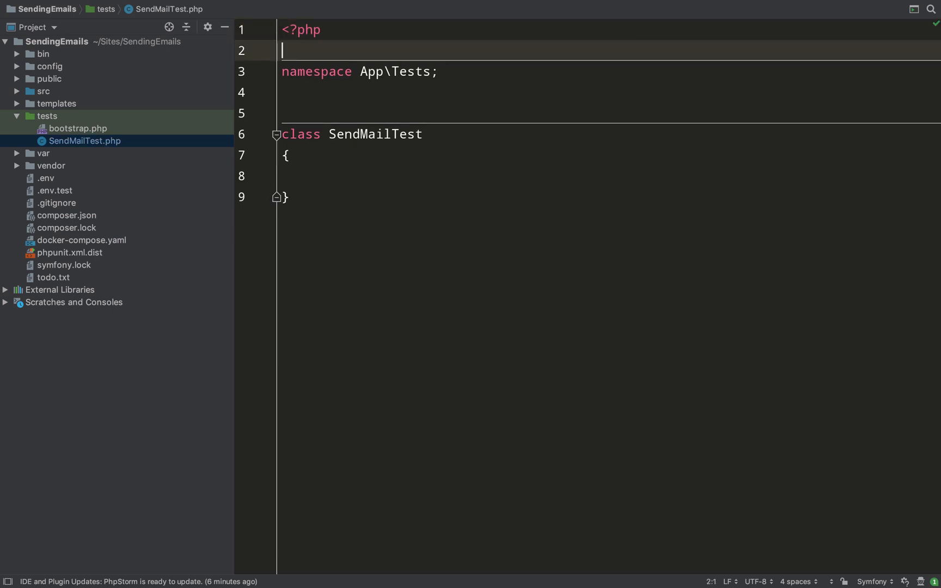
pyautogui.write('extends WebTestCase')
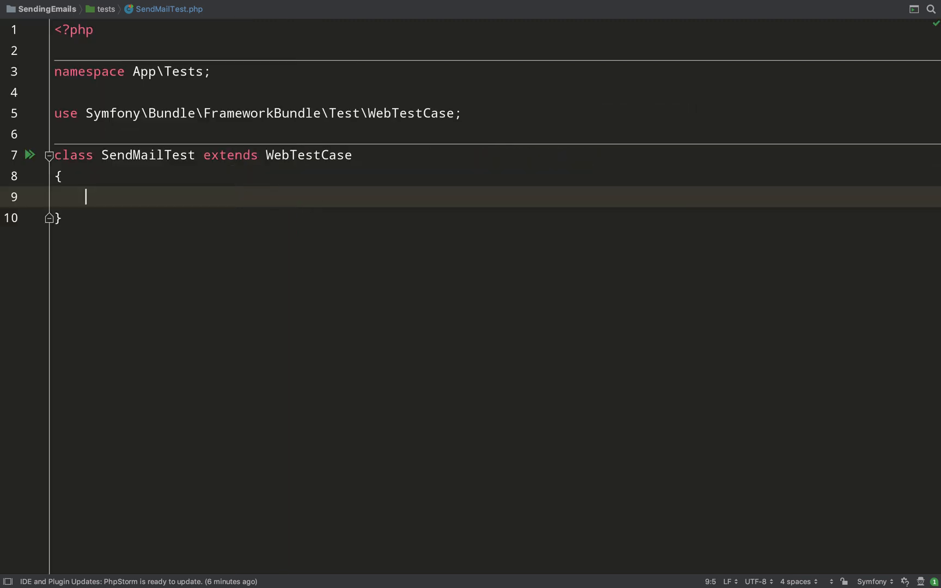
pyautogui.write('/**  */')
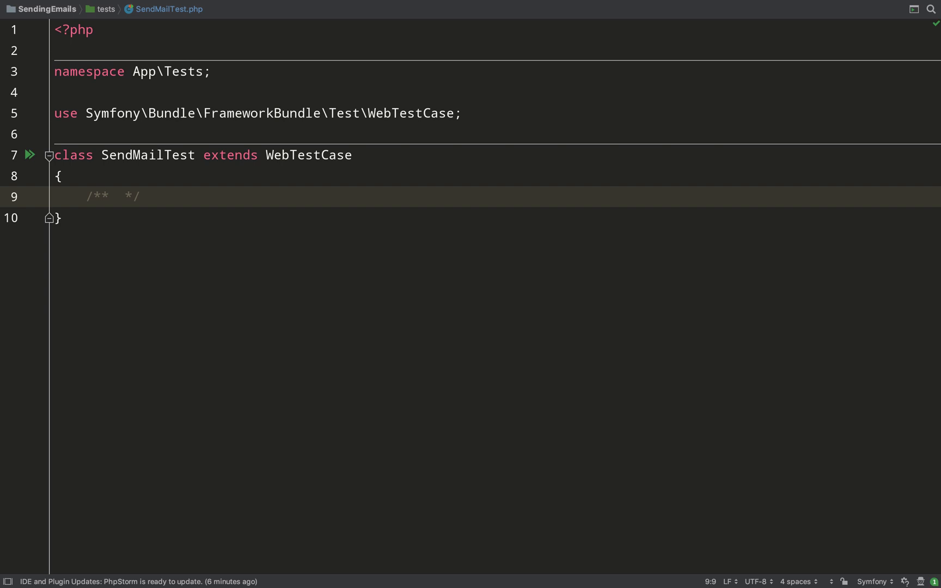
pyautogui.write('@test')
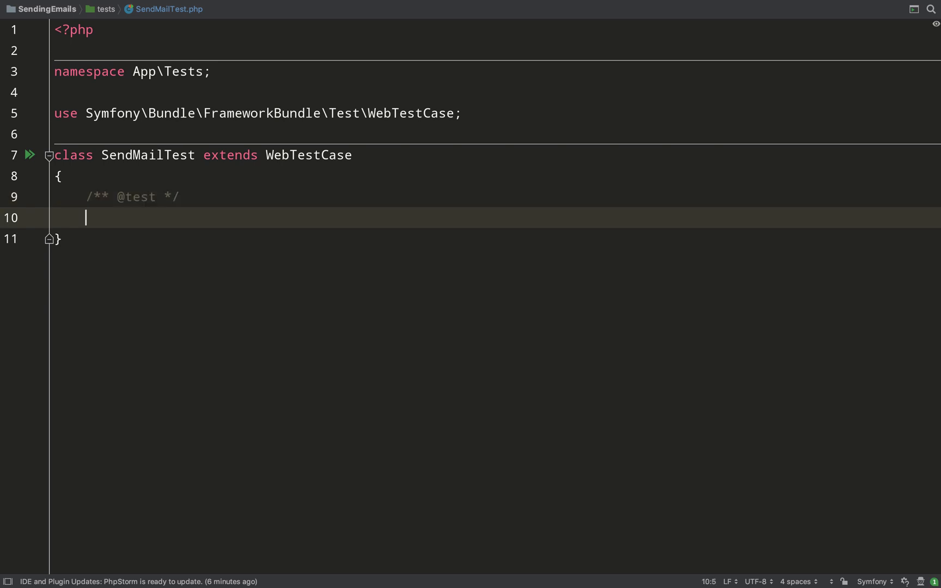
pyautogui.write('pubf')
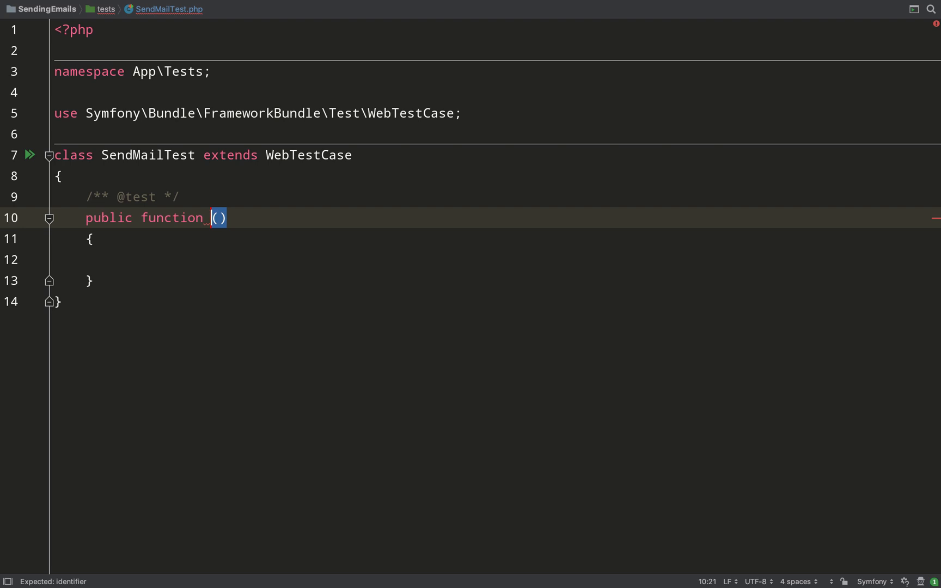
pyautogui.write('emails')
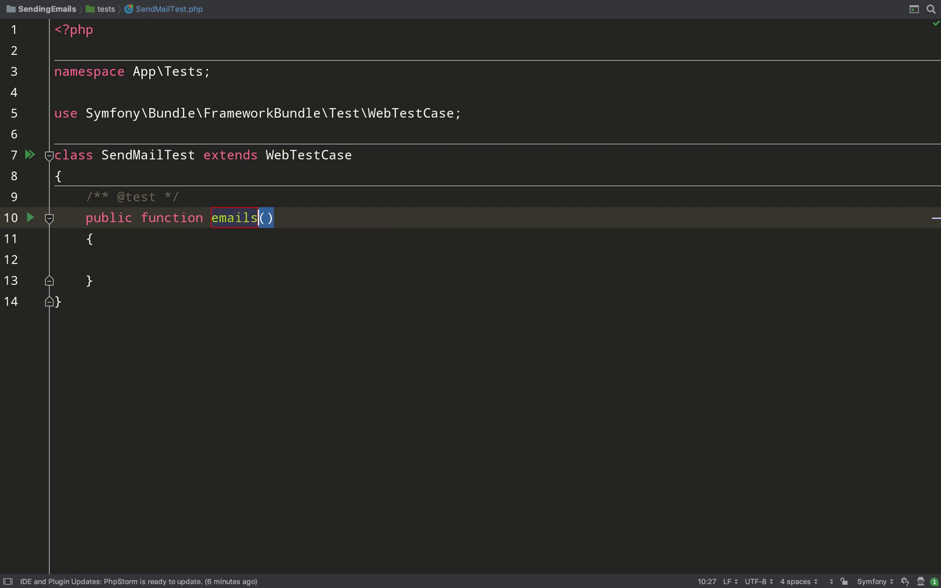
pyautogui.write('_are_sent')
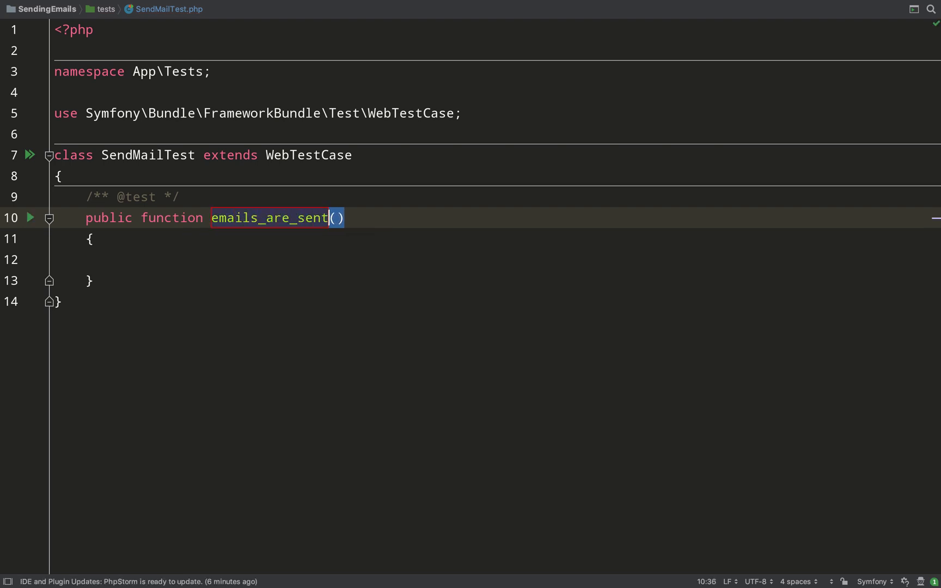
pyautogui.write('_correct')
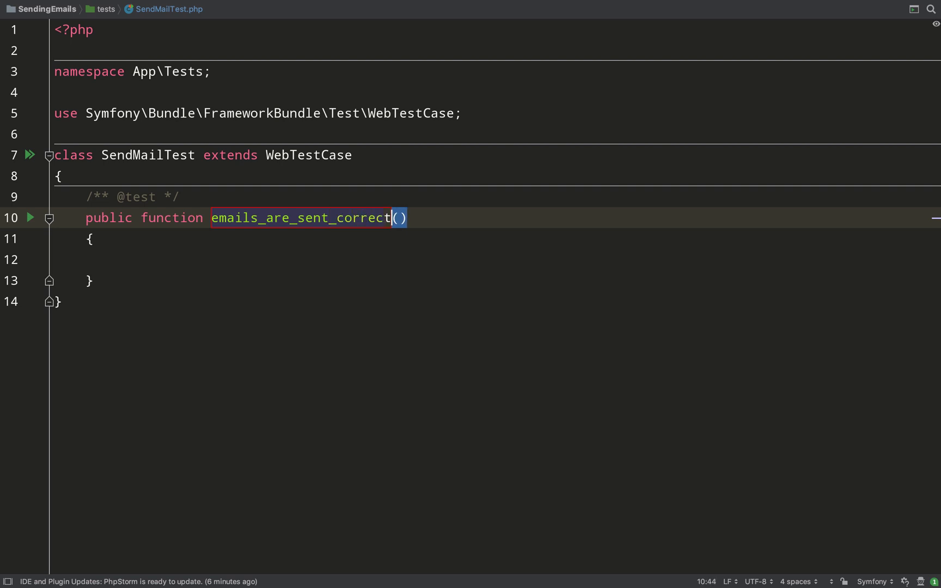
pyautogui.write('ly')
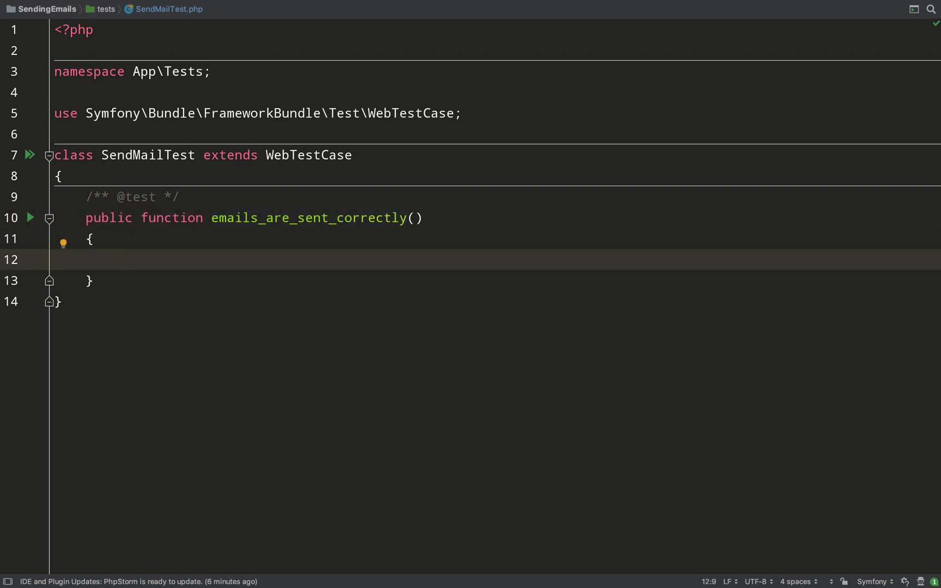
# Outline the method with // Setup, // Perform an action and // Make assertions comments
pyautogui.write('// Setup')
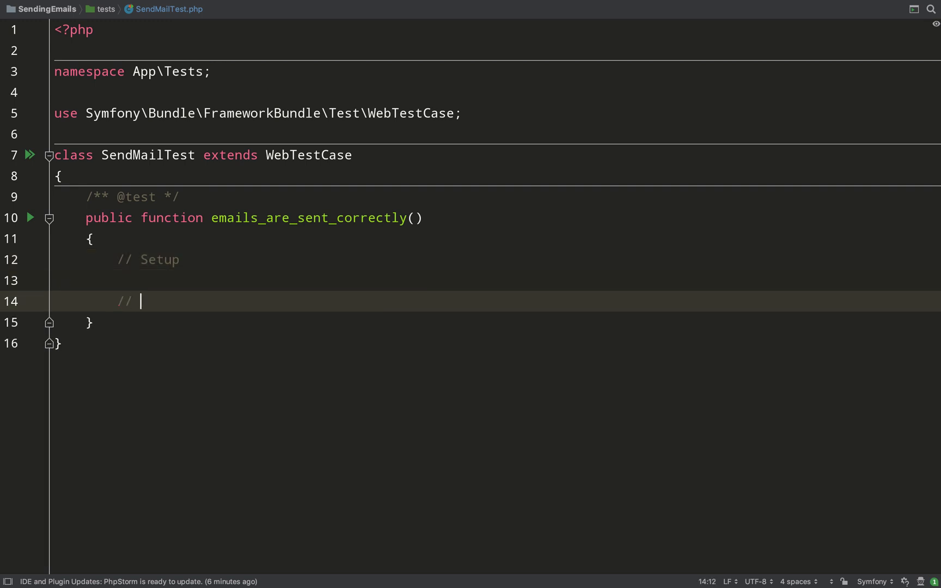
pyautogui.write('Perf')
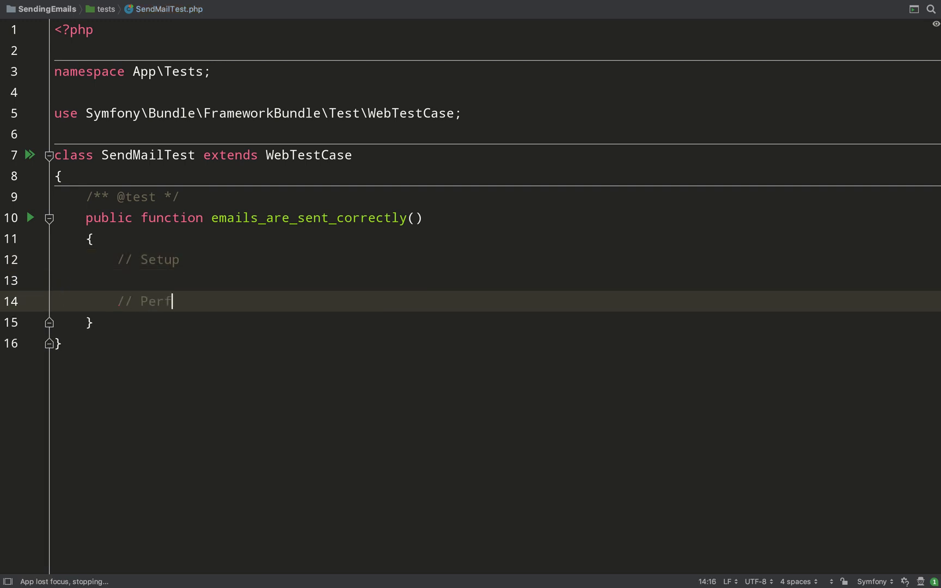
pyautogui.write('orm an ac')
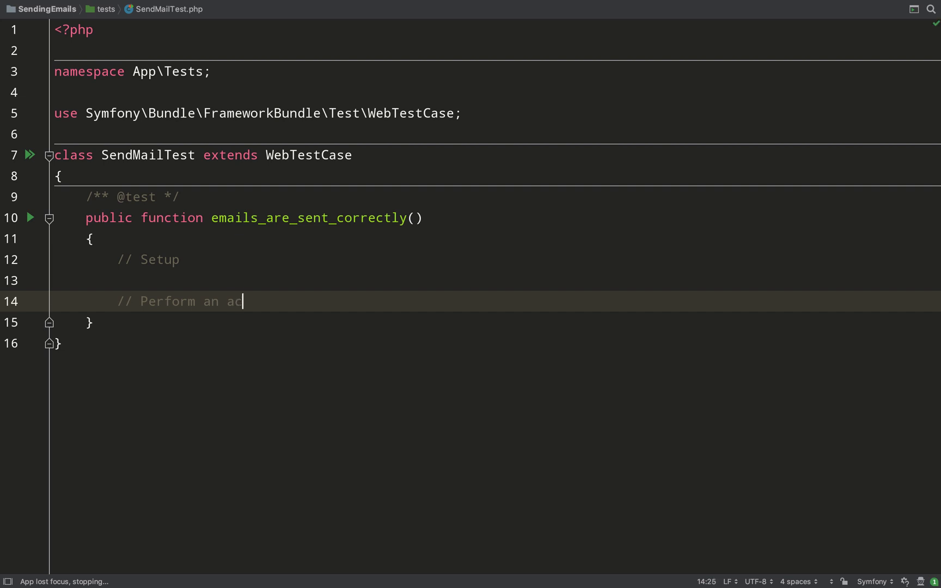
pyautogui.write('tion')
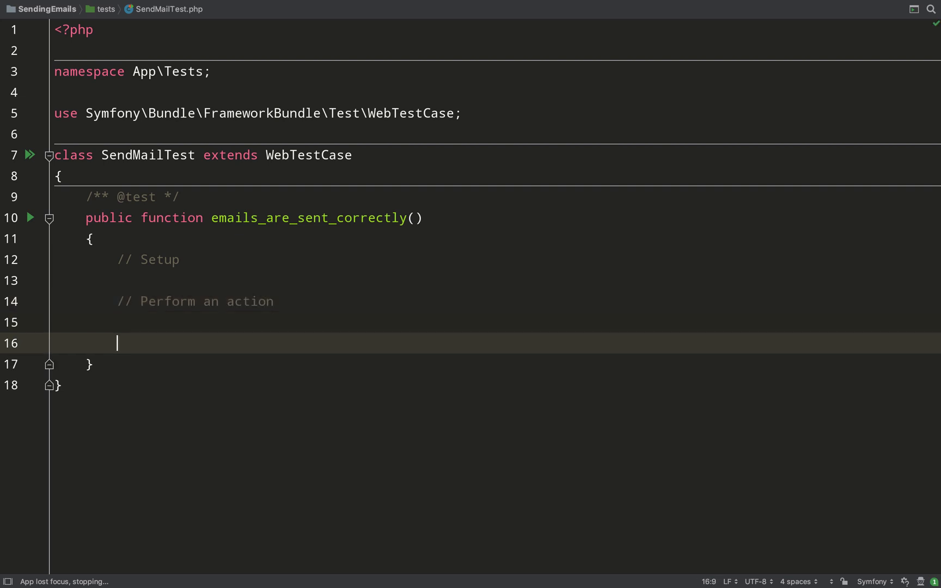
pyautogui.write('// Make a')
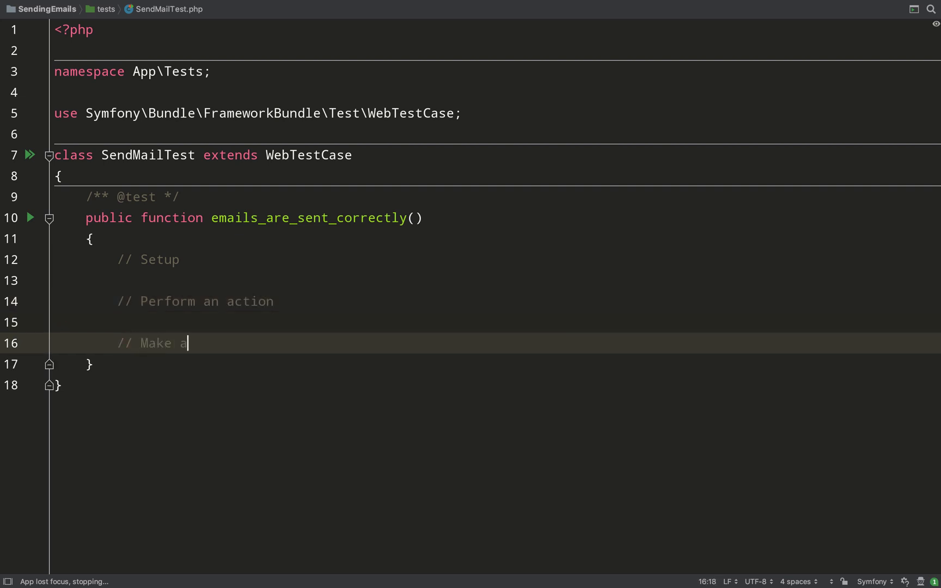
pyautogui.write('ssertions')
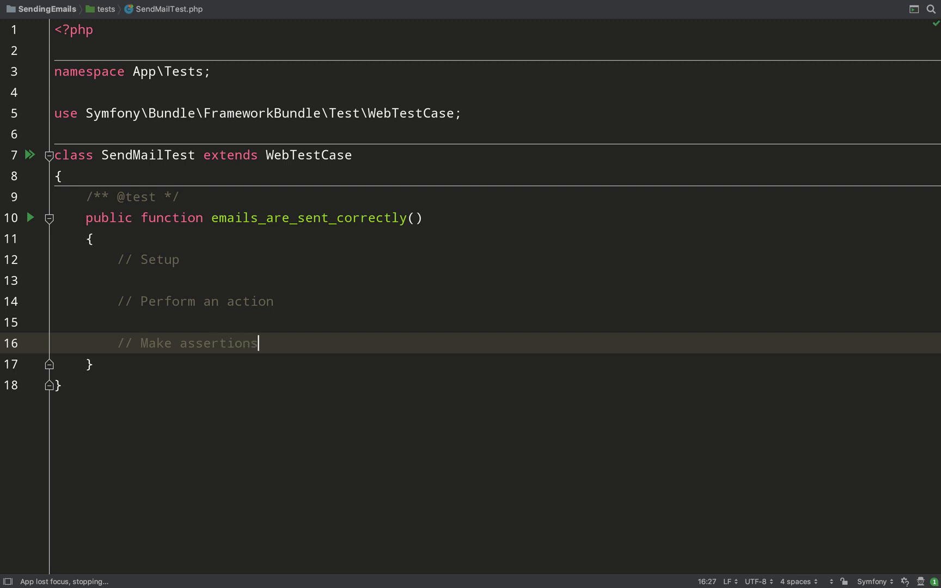
# Under Setup, assign $client = static::createClient();
pyautogui.write('$')
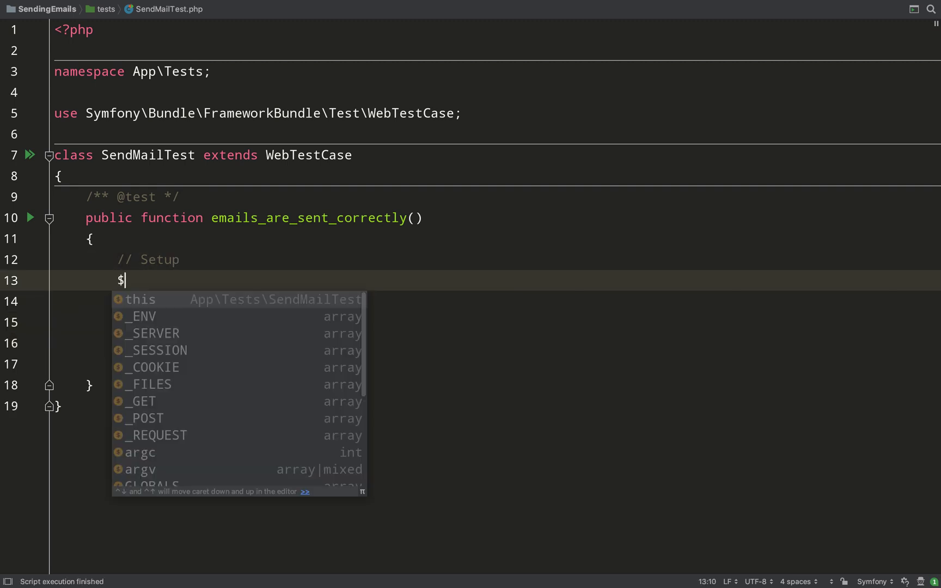
pyautogui.write('client')
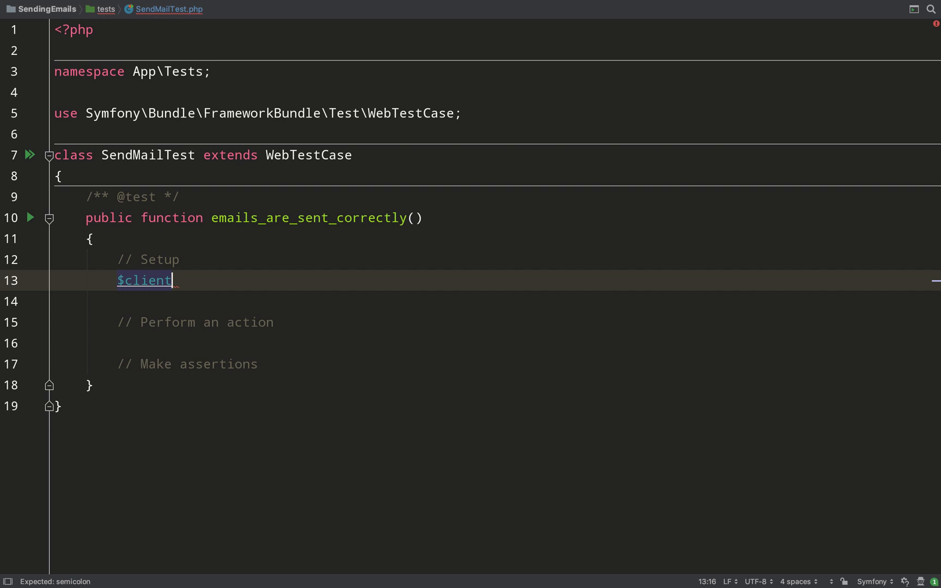
pyautogui.write('= stat')
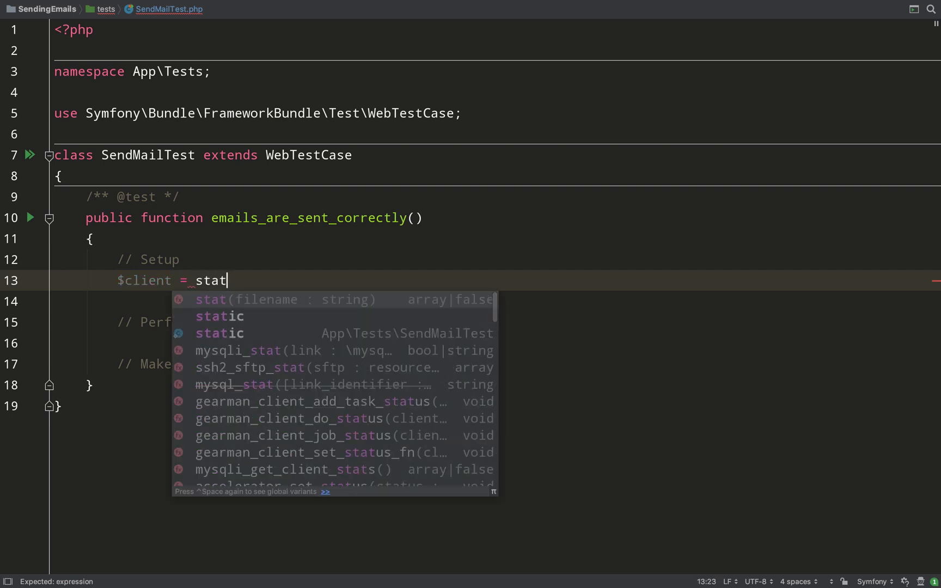
pyautogui.write('ic')
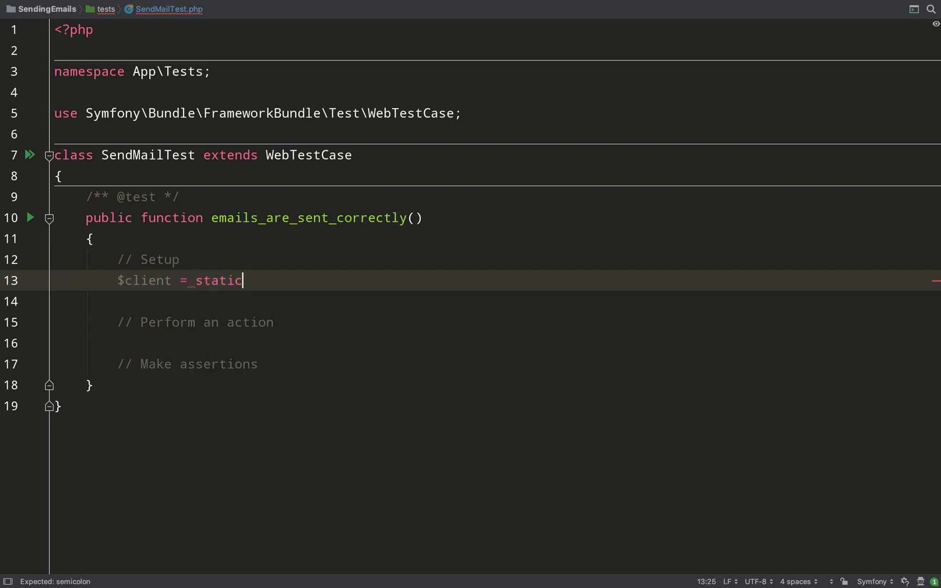
pyautogui.write('::createClient(')
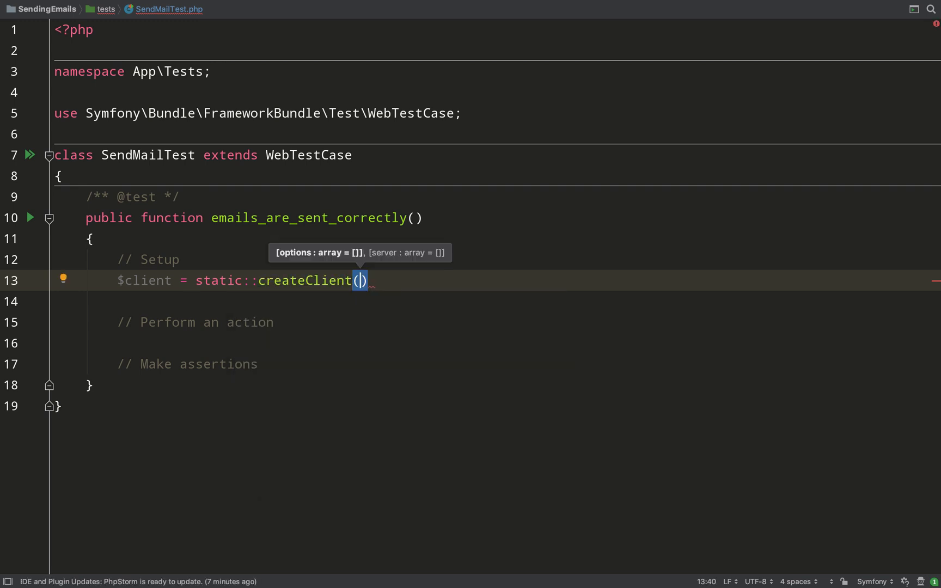
pyautogui.write(';')
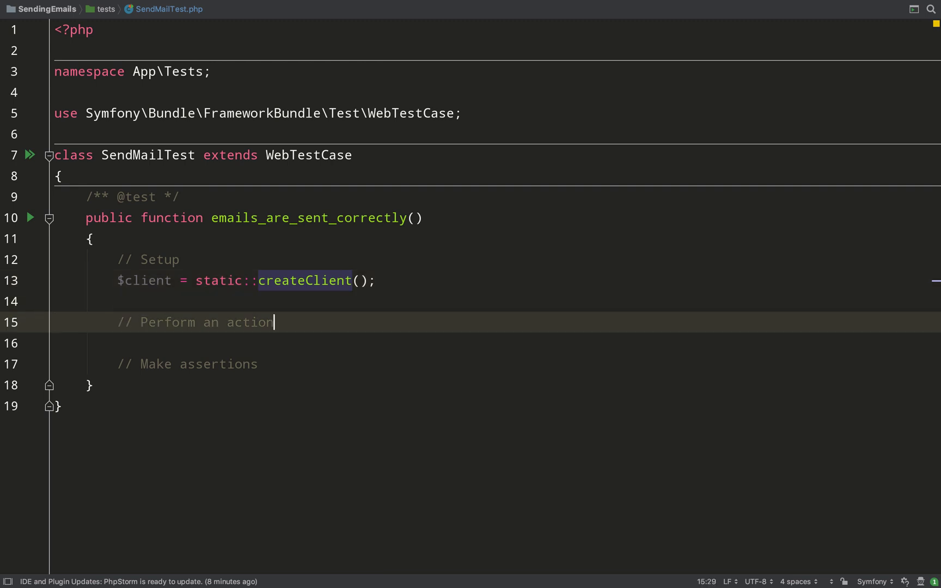
# Begin a $client line under the Perform an action comment
pyautogui.press('enter')
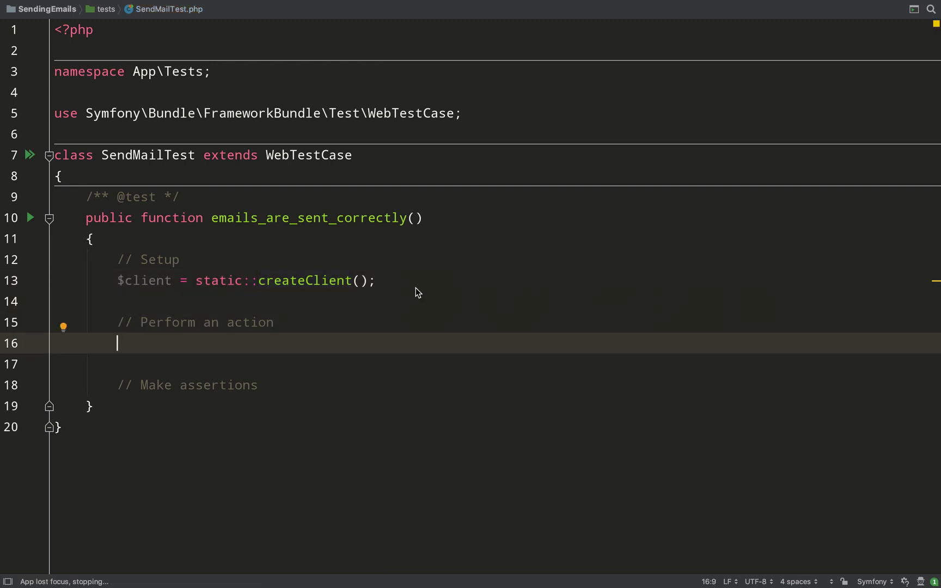
pyautogui.write('$')
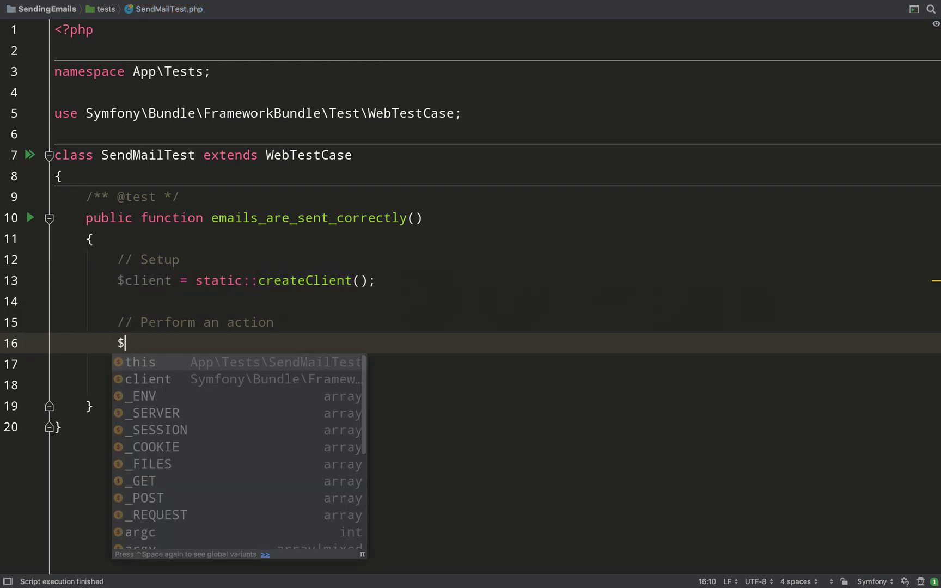
pyautogui.write('client')
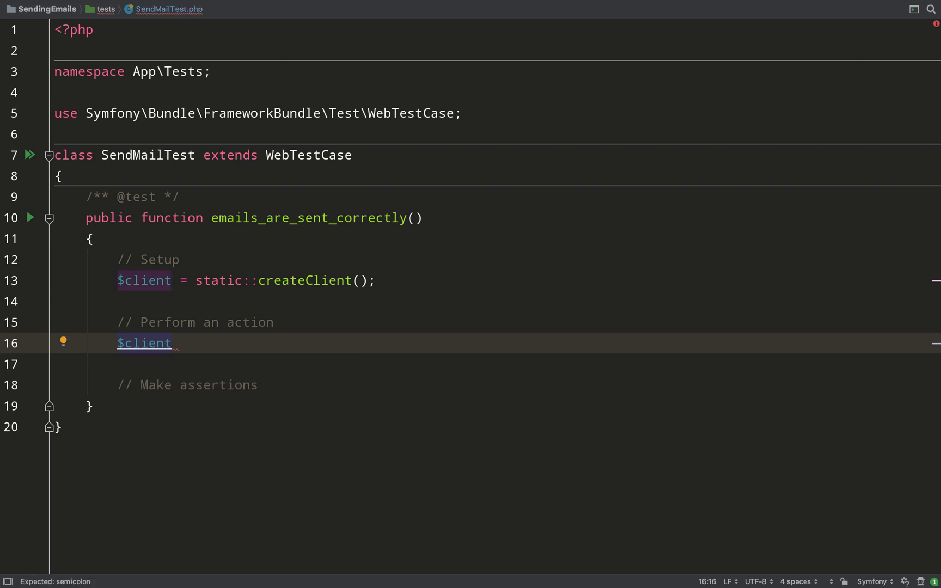
# Complete the line as $client->request('GET', '/email');
pyautogui.write('->request()')
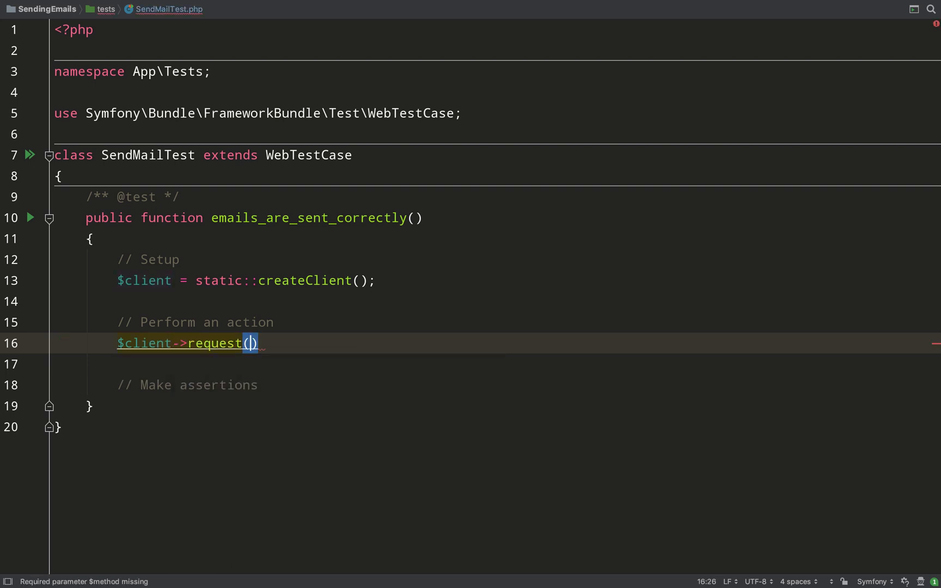
pyautogui.write("'GET'")
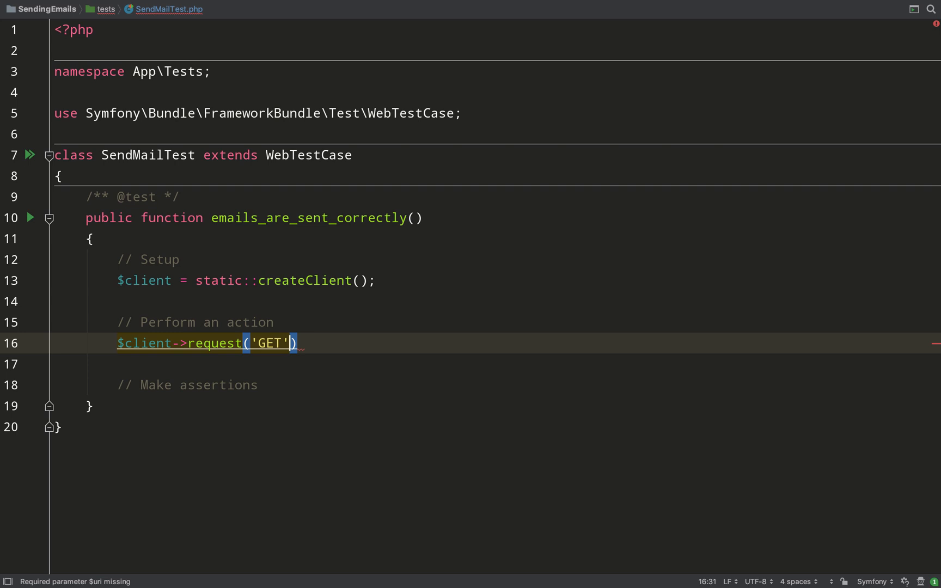
pyautogui.write(", '")
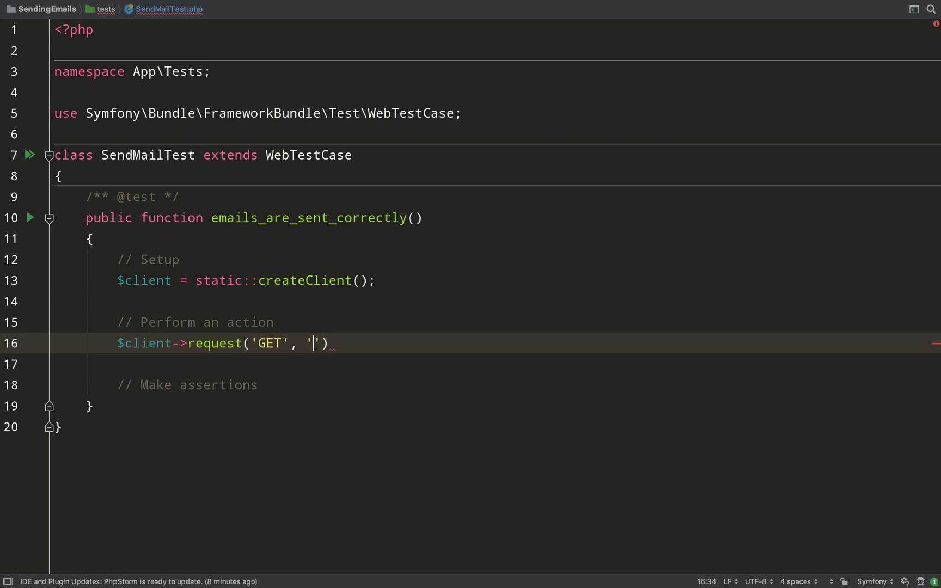
pyautogui.write('/email')
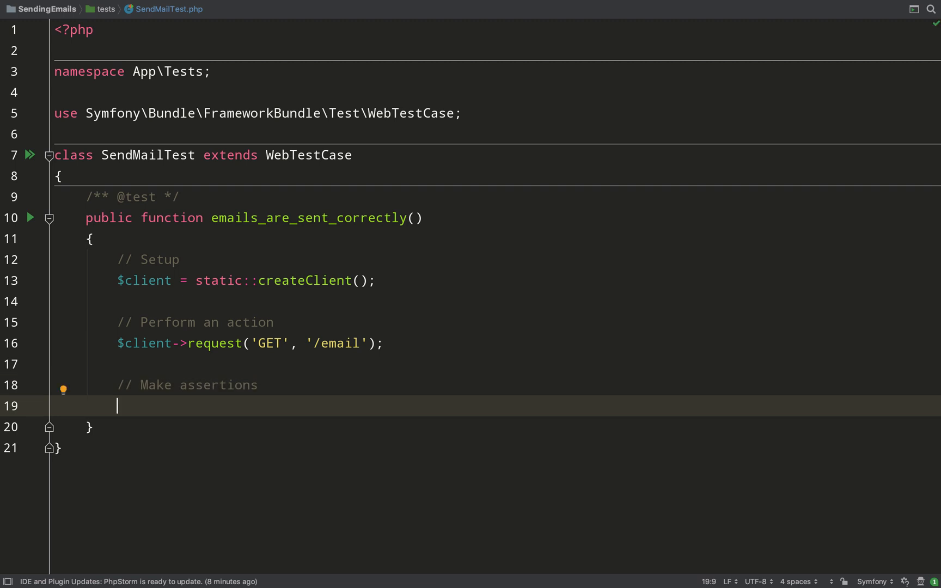
# Comment the checks: 1 email sent, Sent to the correct person, Has correct body content, Has an attachment; start $sentMail
pyautogui.write('//')
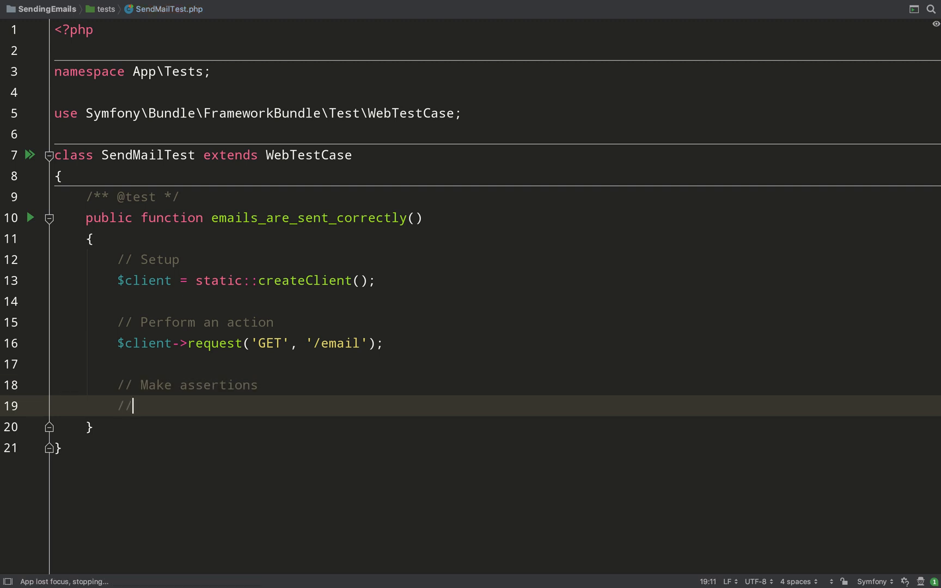
pyautogui.write('1 email sent')
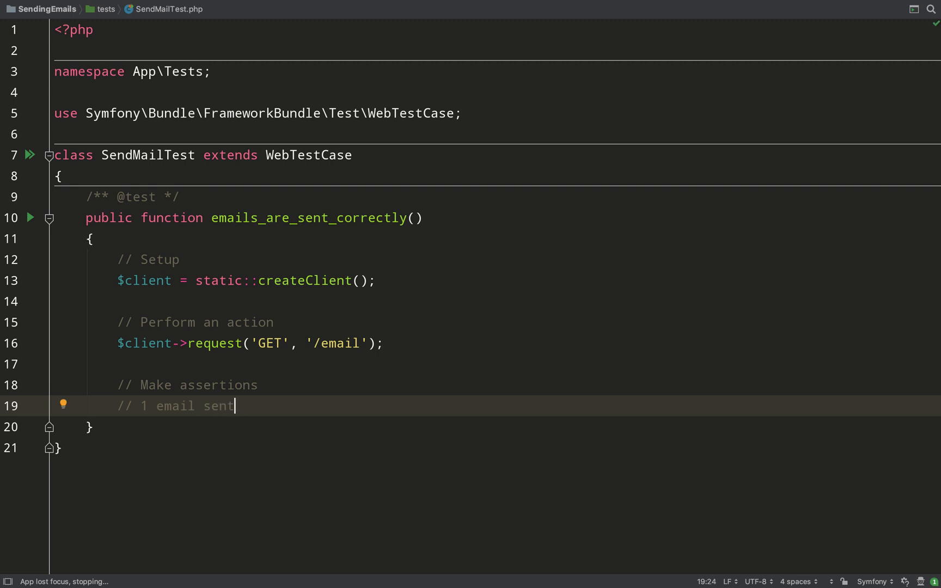
pyautogui.press('enter')
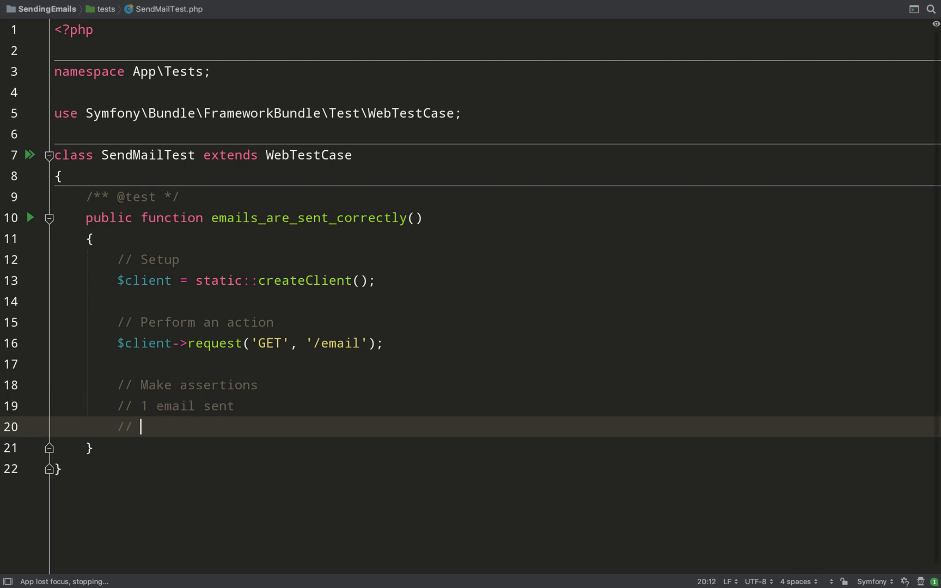
pyautogui.write('Sent to the')
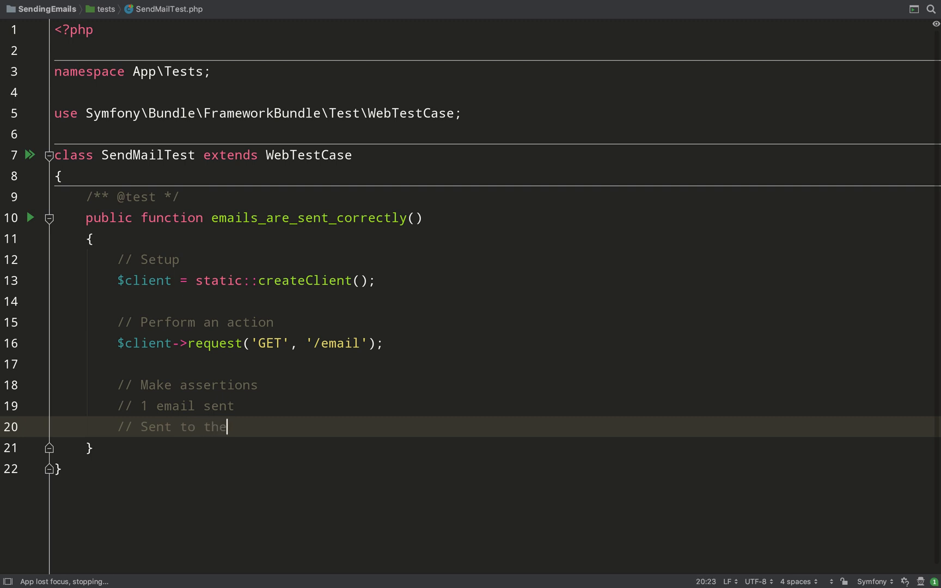
pyautogui.write('correct pers')
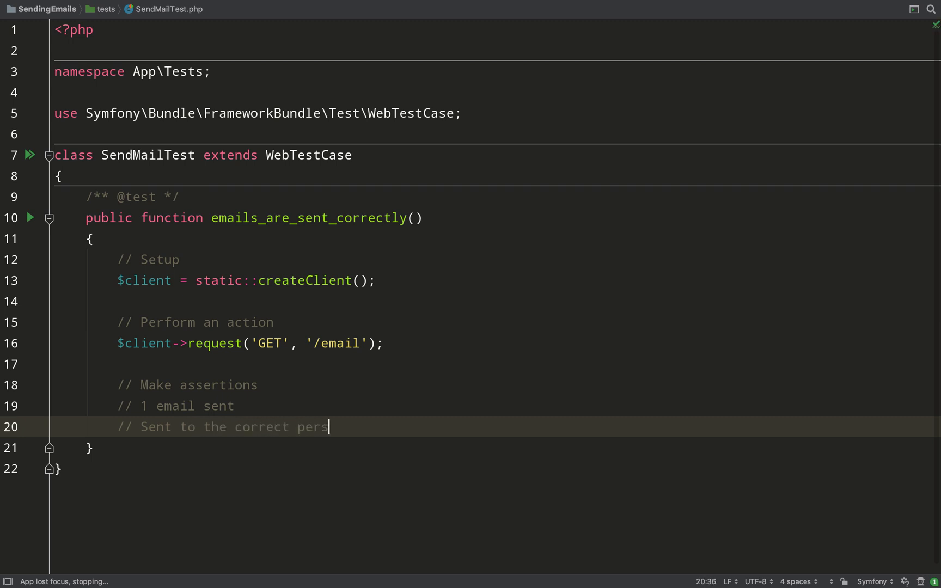
pyautogui.press('enter')
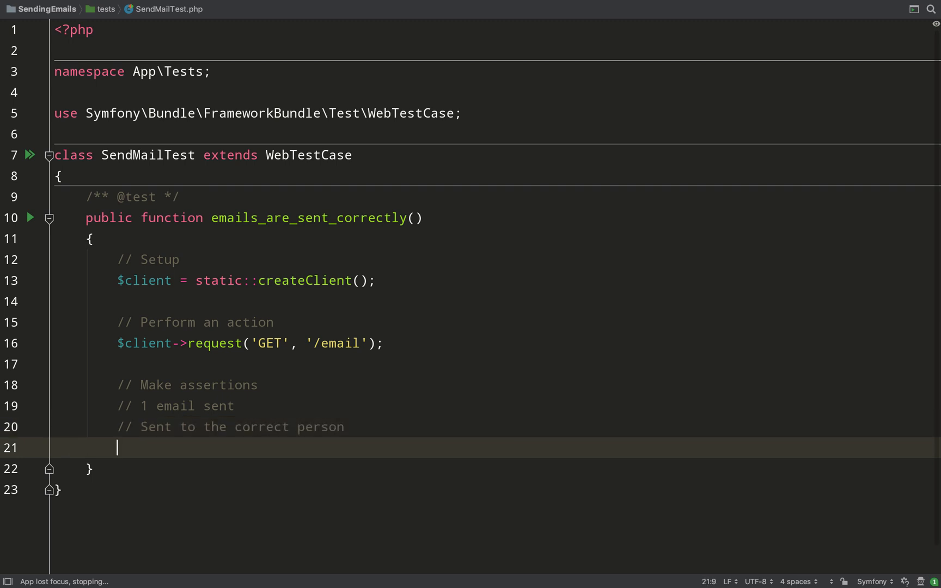
pyautogui.write('// Has correct bo')
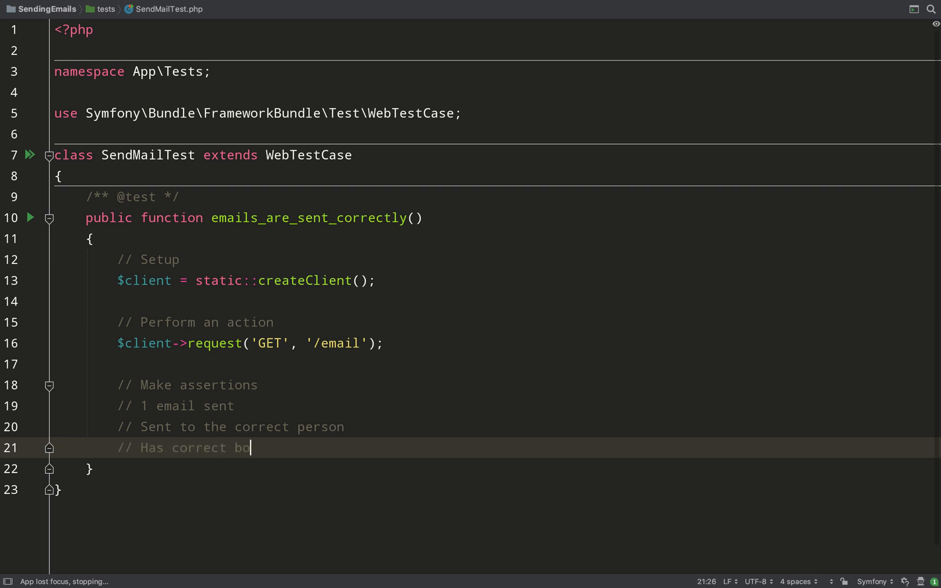
pyautogui.write('dy content')
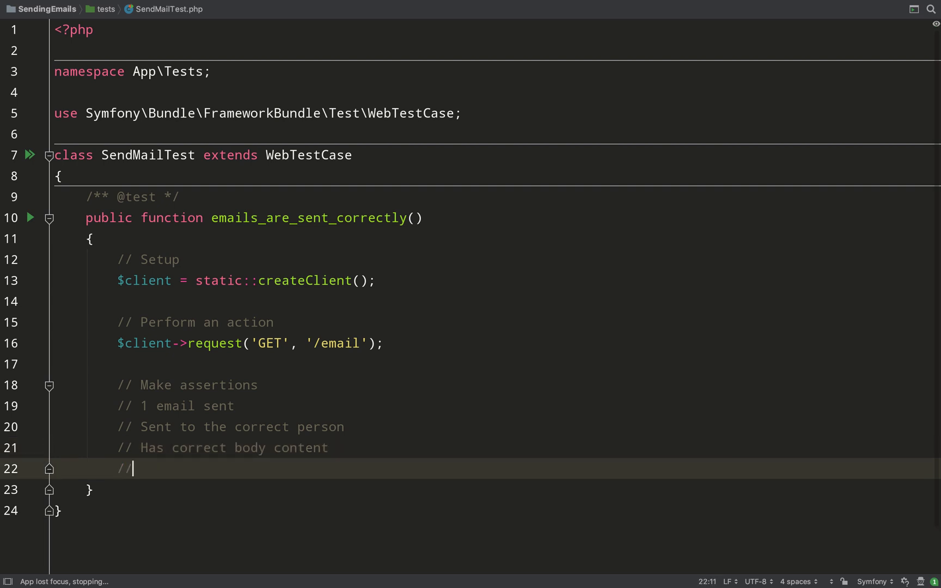
pyautogui.write('Has')
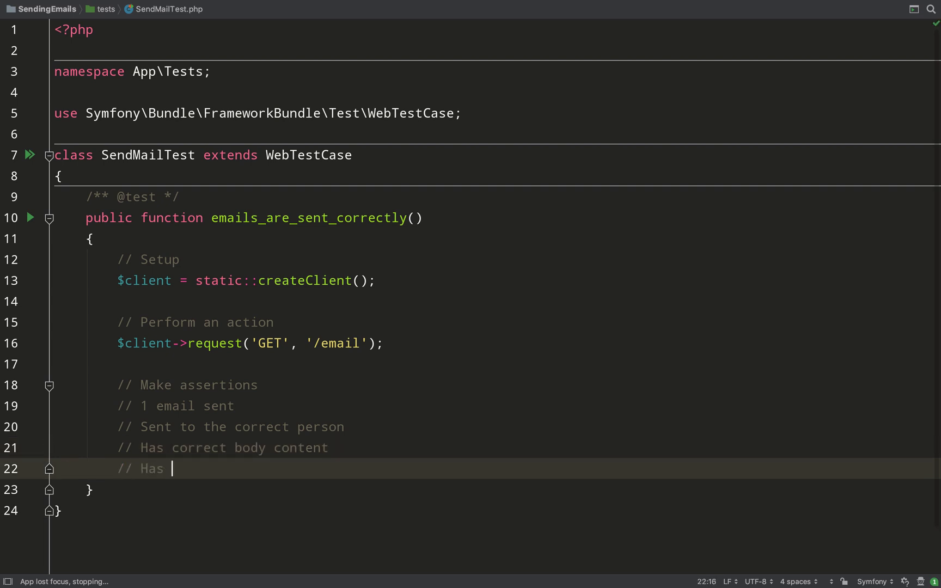
pyautogui.write('an attach')
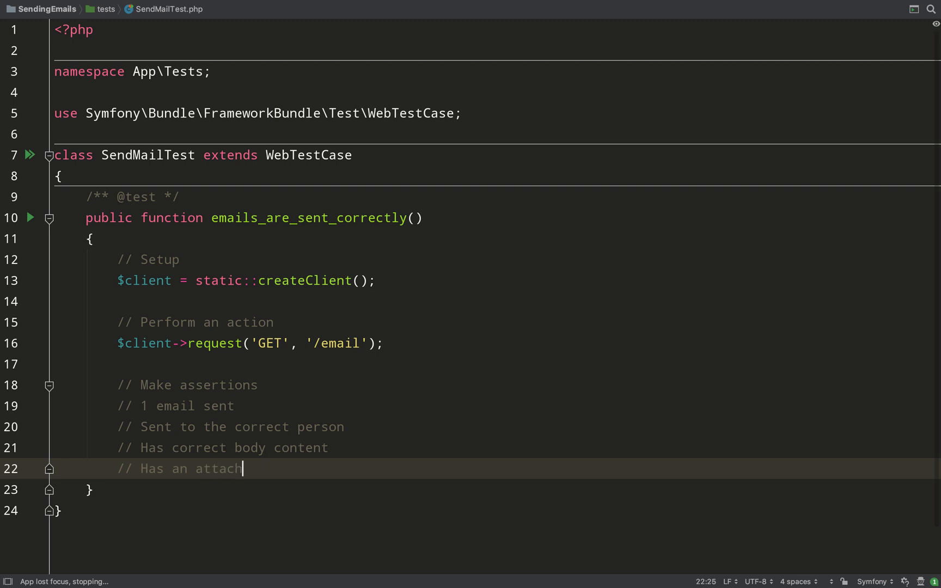
pyautogui.write('ment')
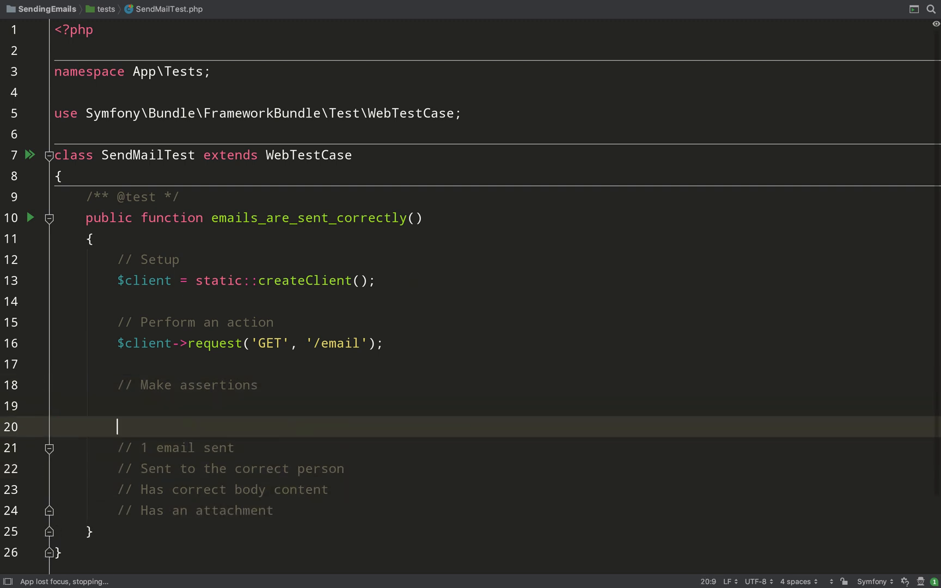
pyautogui.write('$sentMail')
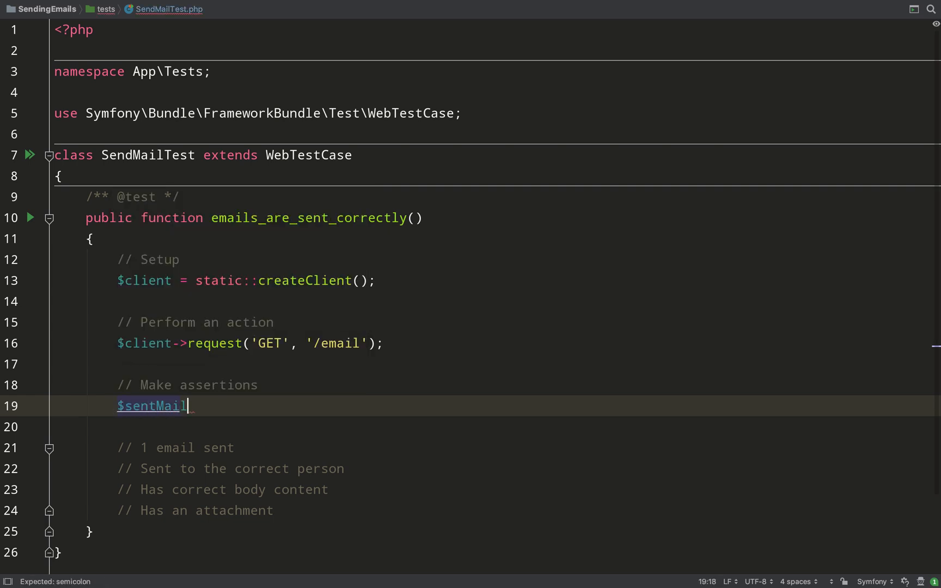
# Assign $sentMail = $this->getMailerMessage(0); and start the next variable line
pyautogui.write('=')
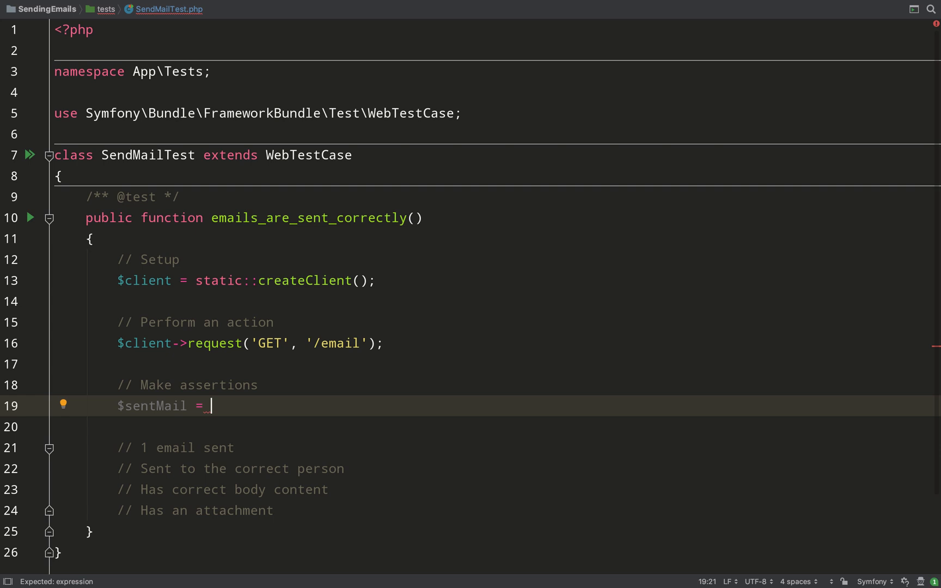
pyautogui.write('$')
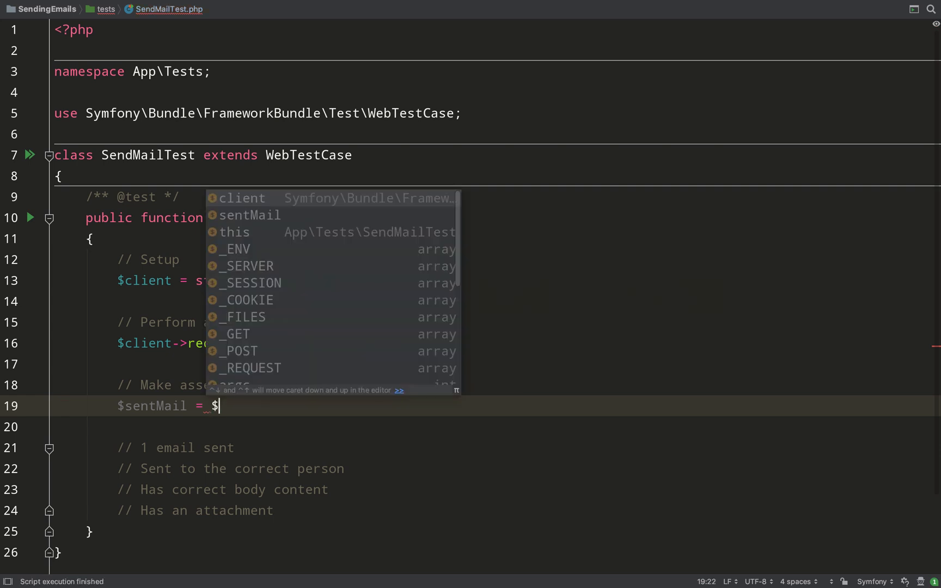
pyautogui.write('this->ge')
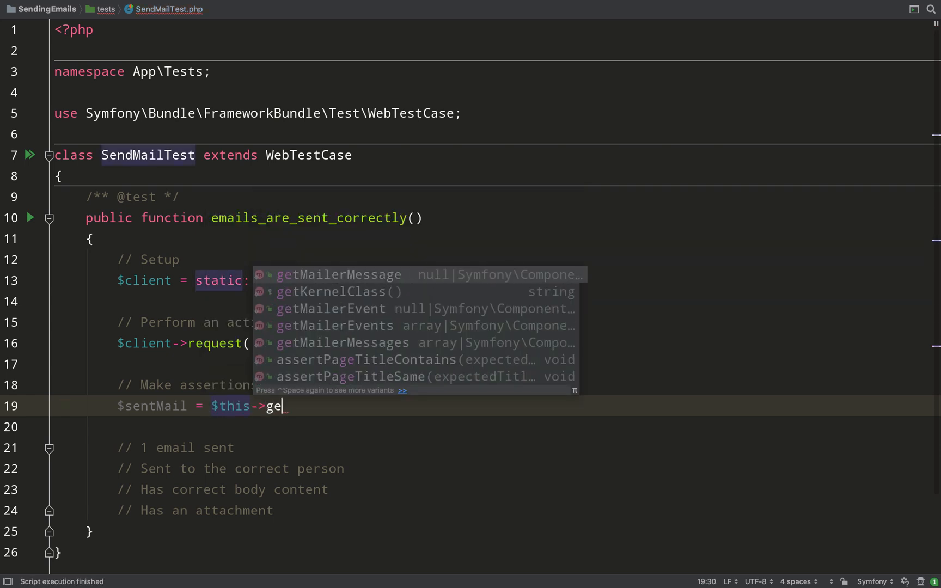
pyautogui.write('Mail')
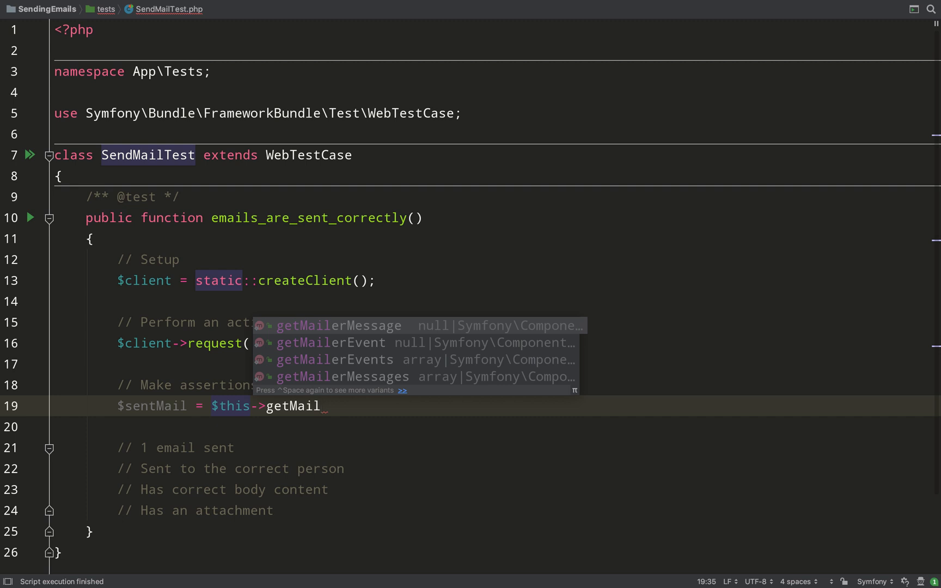
pyautogui.click(338, 325)
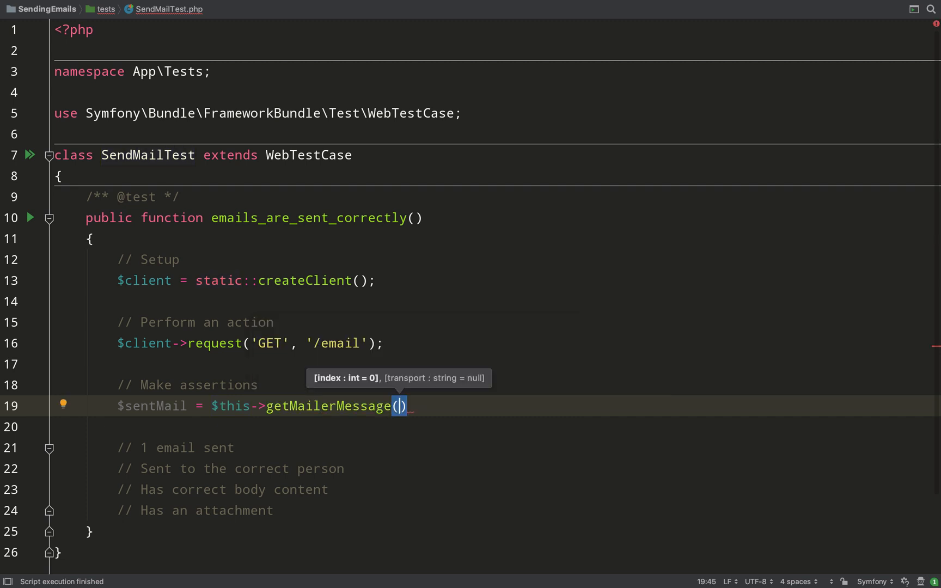
pyautogui.write('0')
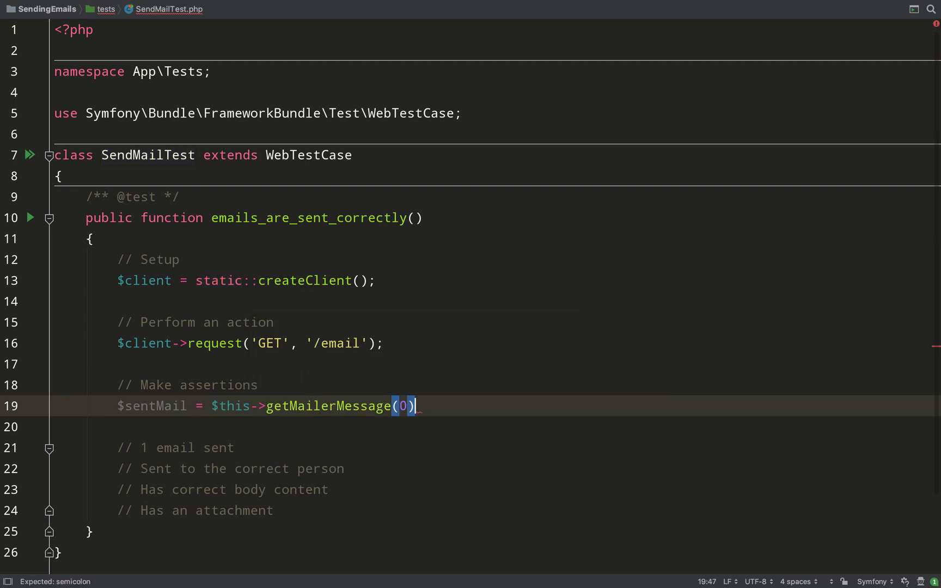
pyautogui.write(';')
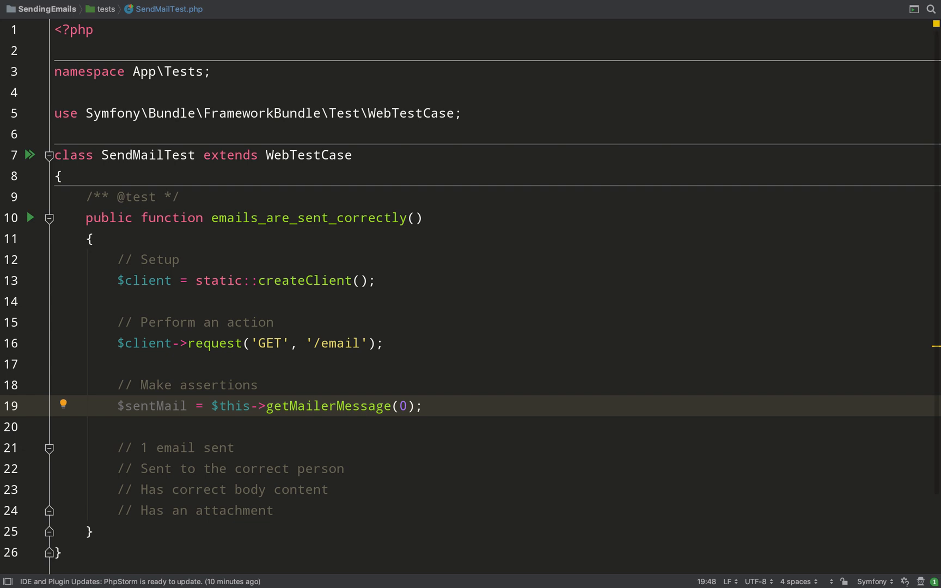
pyautogui.write('$')
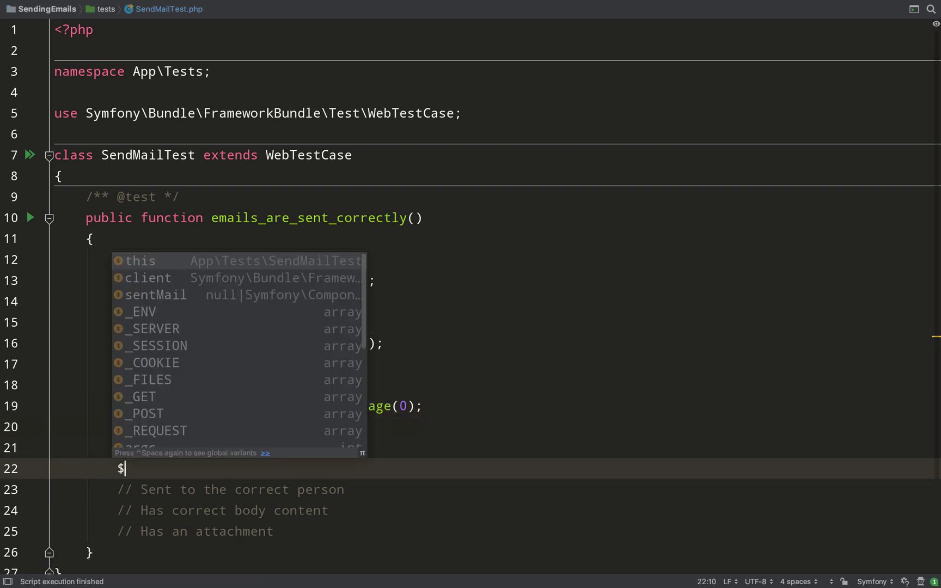
# Assert $this->assertEmailCount(1); under the 1 email sent comment and begin the next $this line
pyautogui.write('this->as')
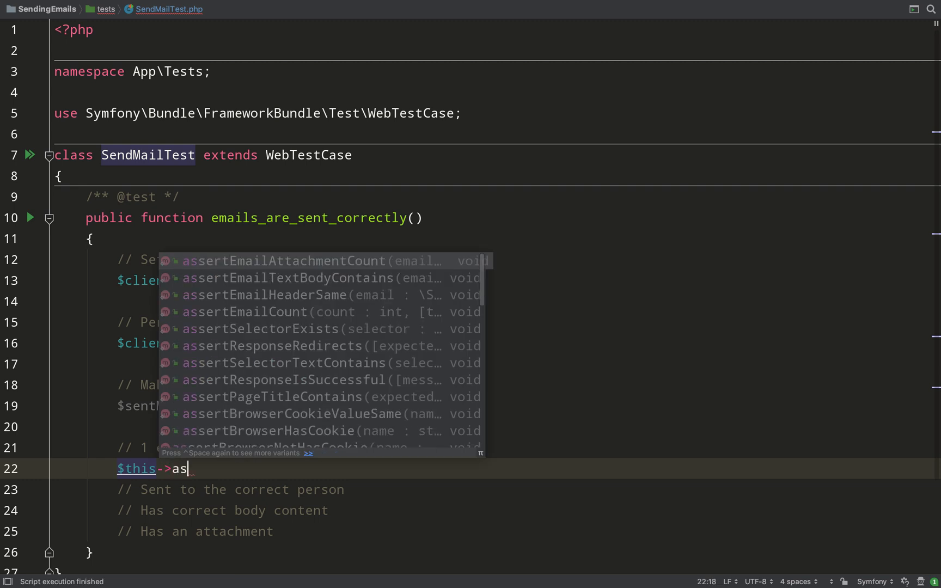
pyautogui.write('sertEmal')
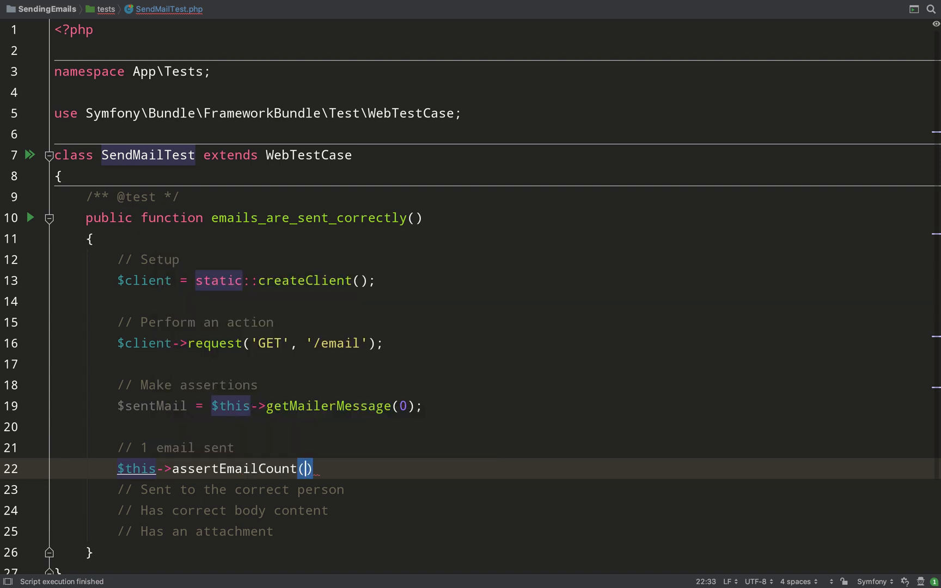
pyautogui.write('1')
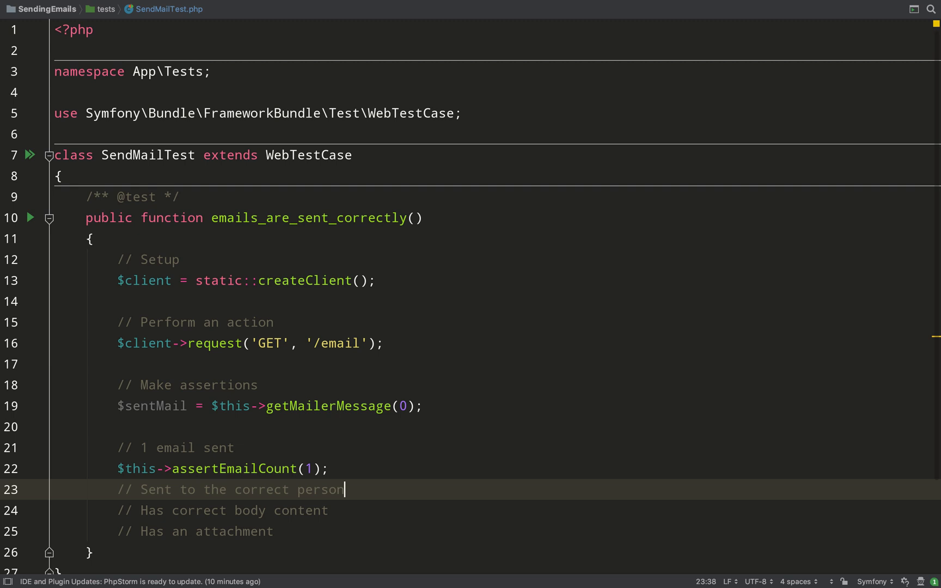
pyautogui.write('$th')
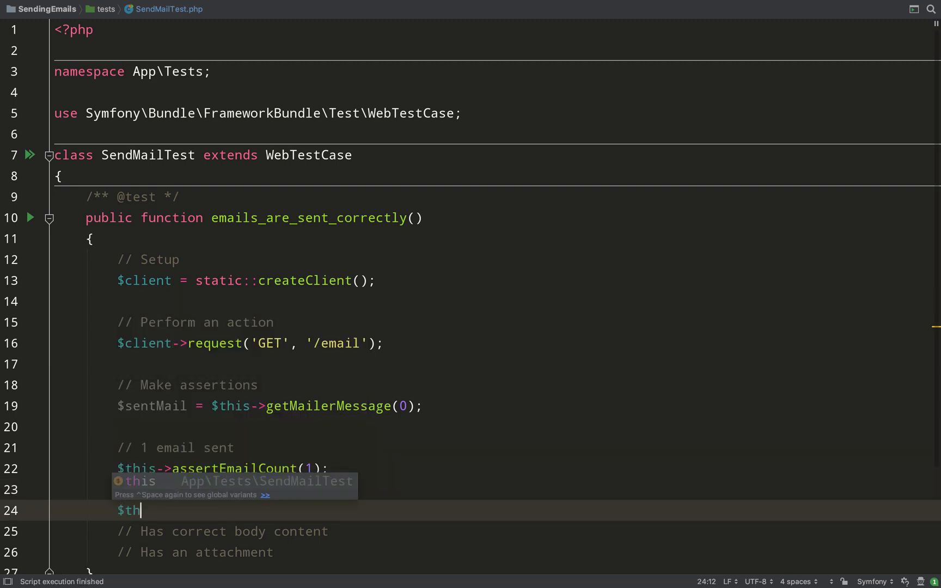
pyautogui.scroll(-3)
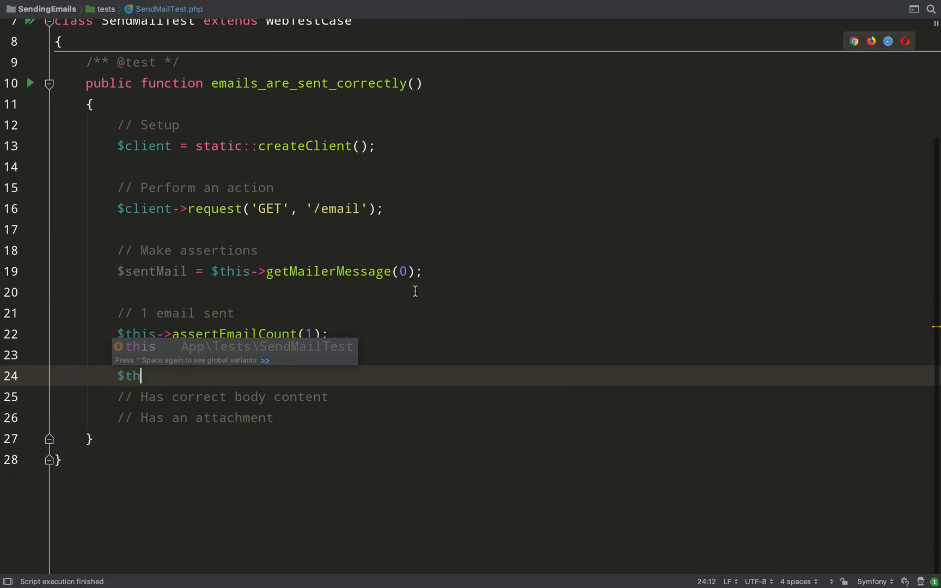
pyautogui.write('is->asse')
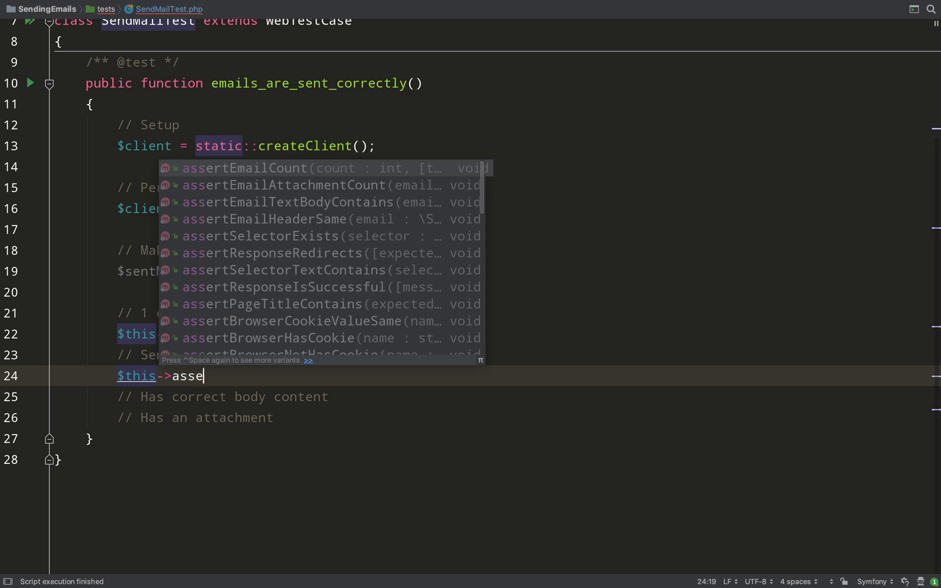
pyautogui.write('rtEmailHeaderSame(')
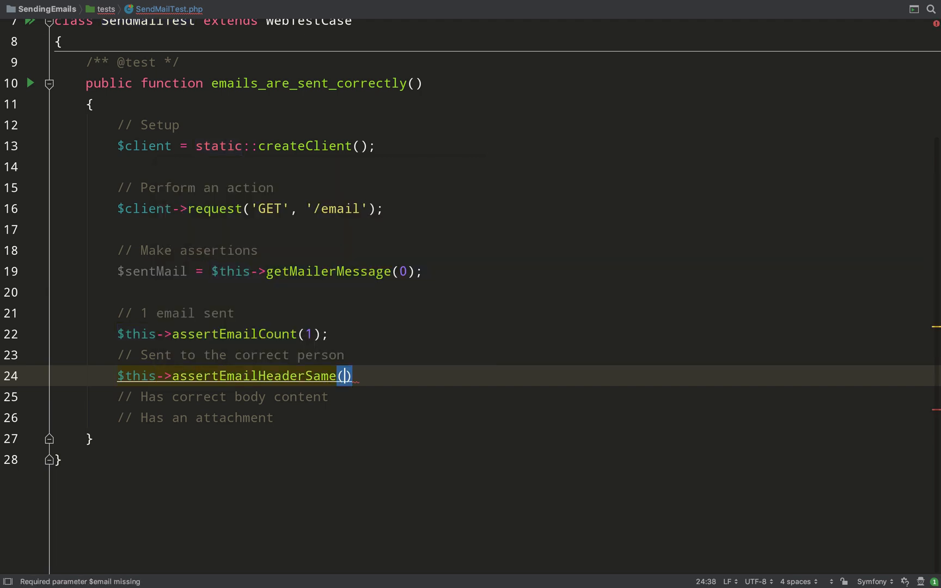
pyautogui.write('$sentMail,')
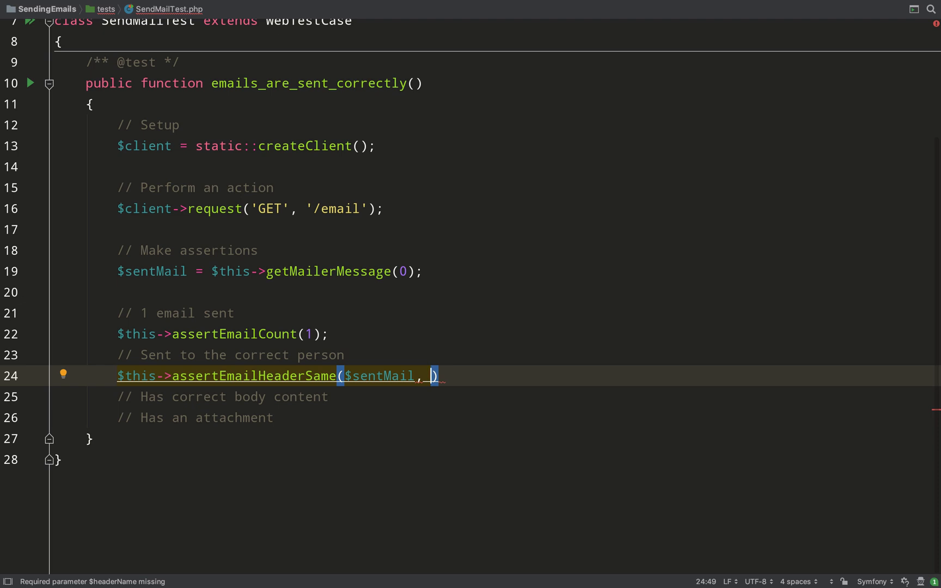
pyautogui.write("'To'")
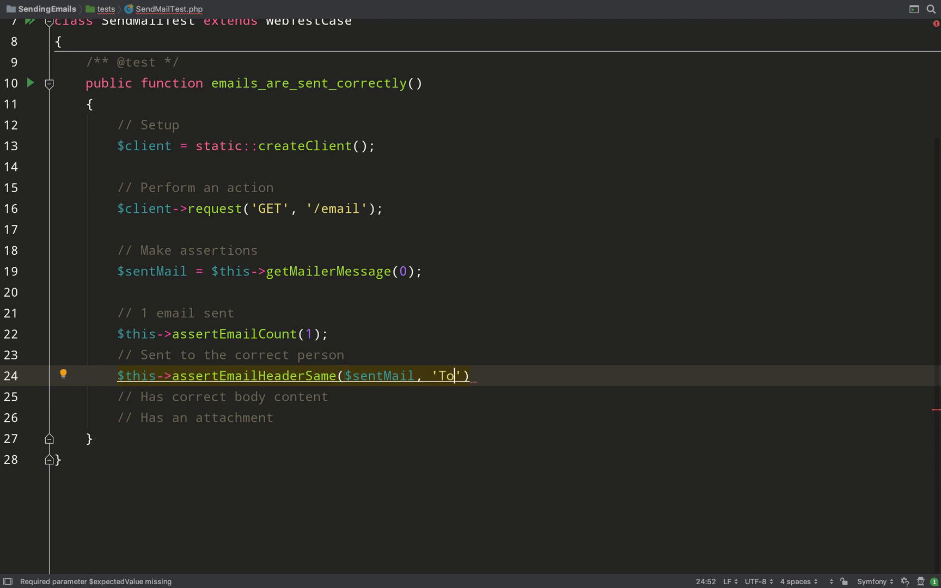
pyautogui.write(", 'Ga")
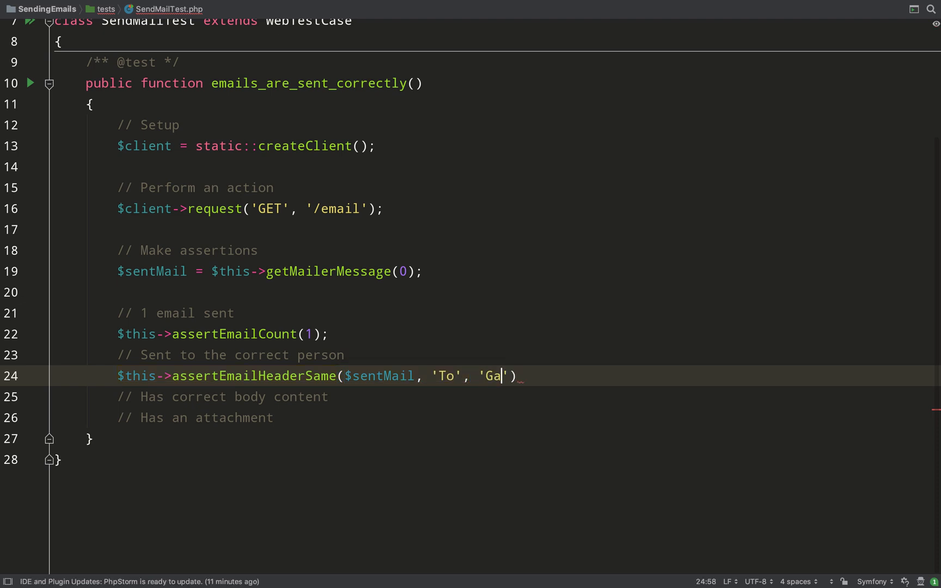
pyautogui.write('ry <email@example')
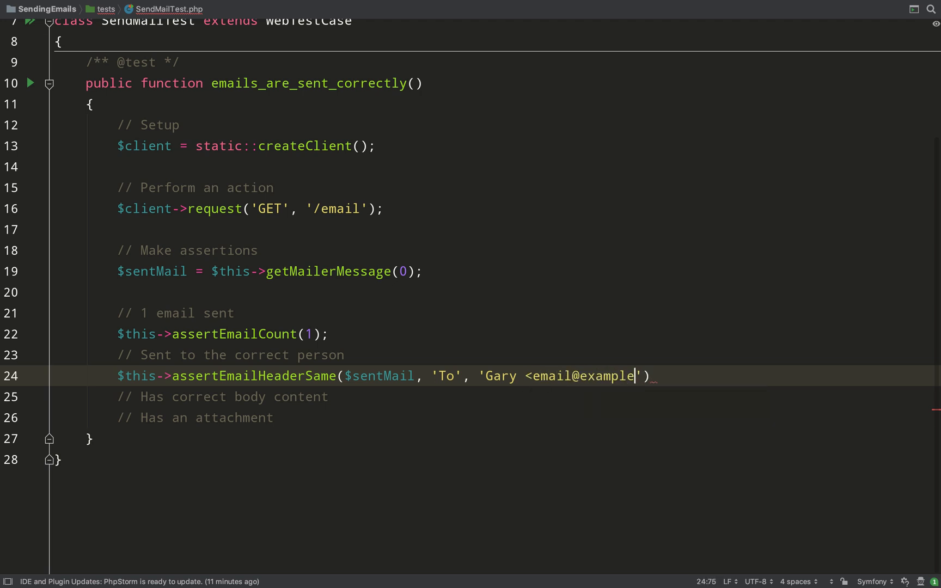
pyautogui.write('.com>')
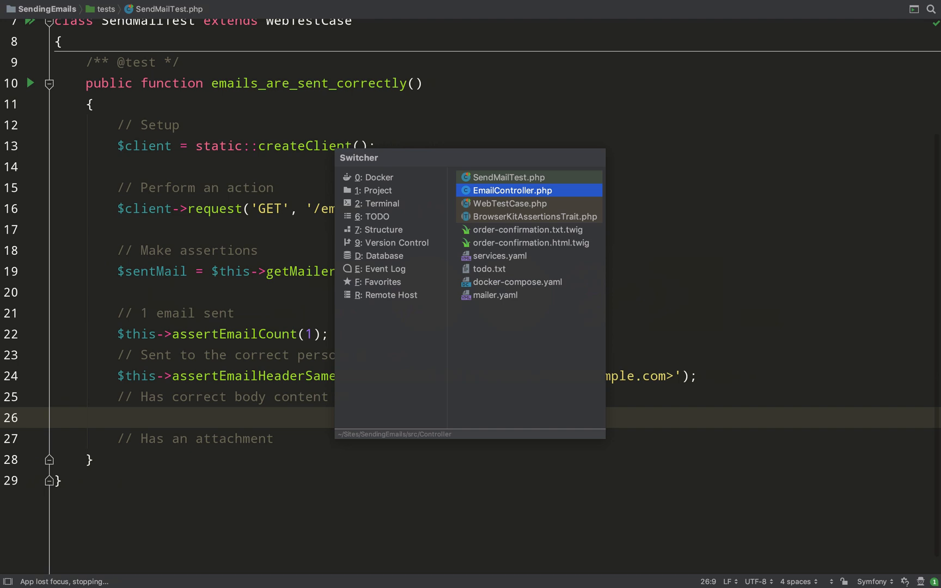
pyautogui.click(527, 229)
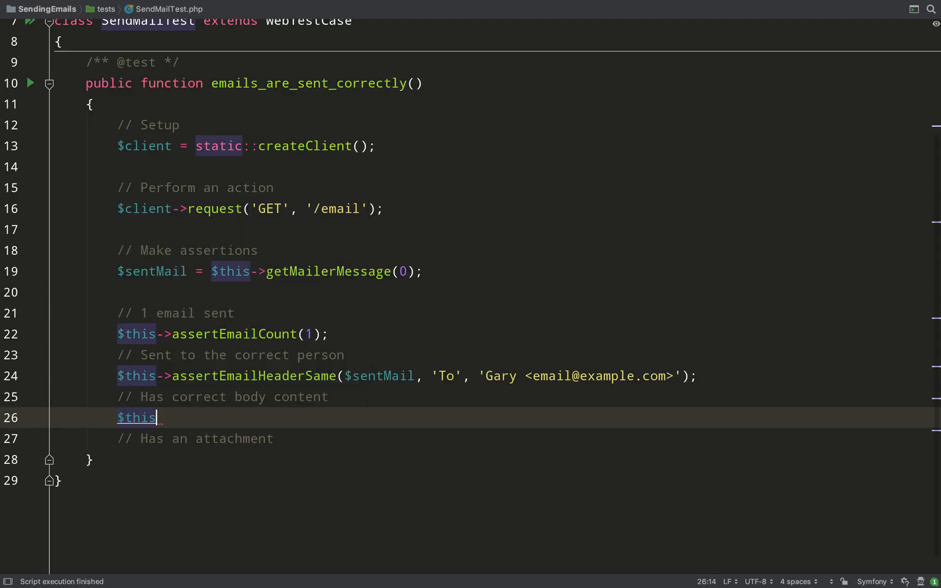
# Write assertEmailTextBodyContains($sentMail, 'The expected delivery date is') on line 26
pyautogui.write('->asser')
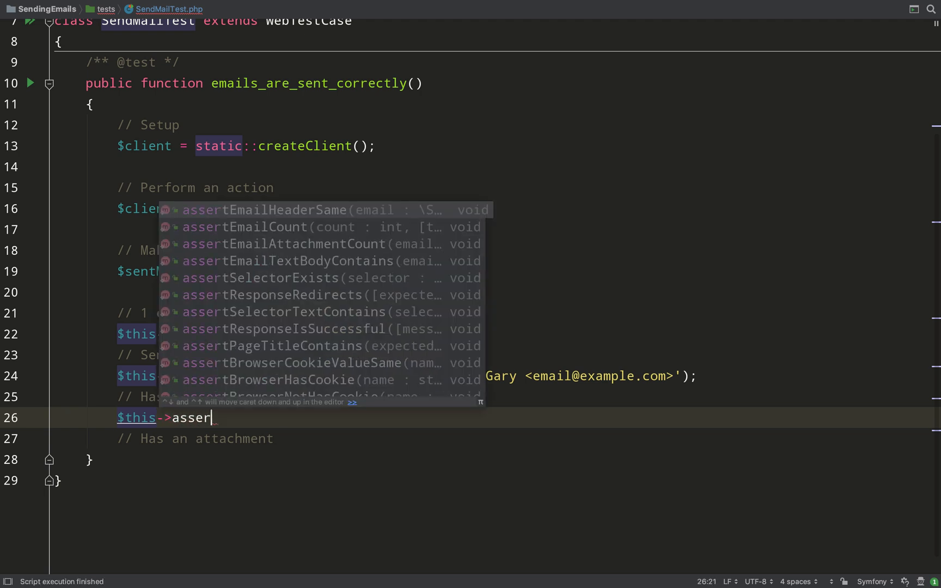
pyautogui.write('EmailTextBodyContains(')
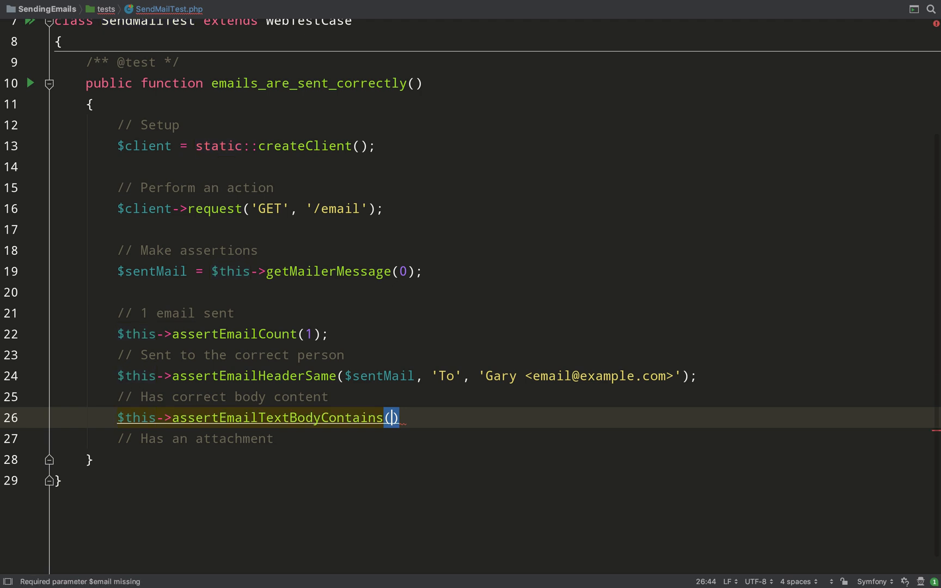
pyautogui.write('$sentMail')
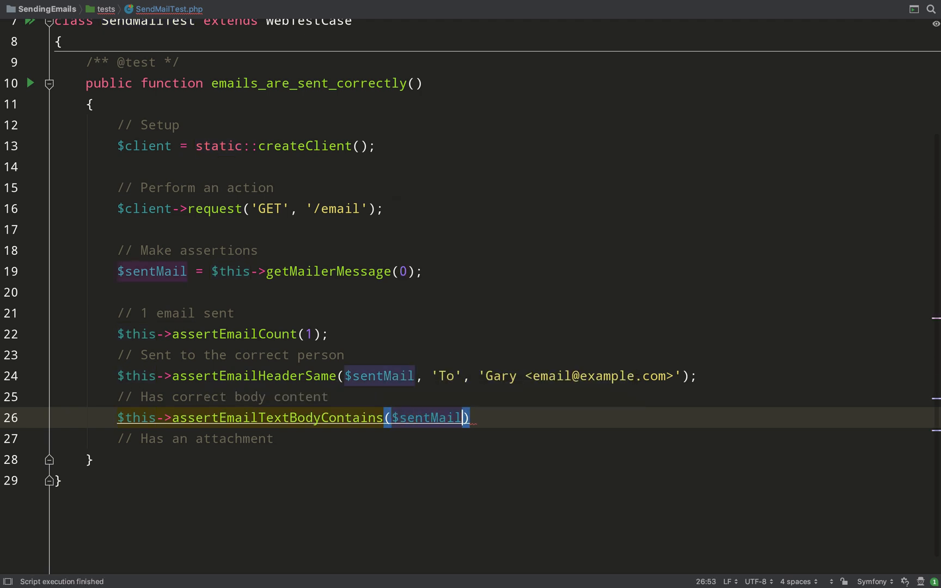
pyautogui.write(", '")
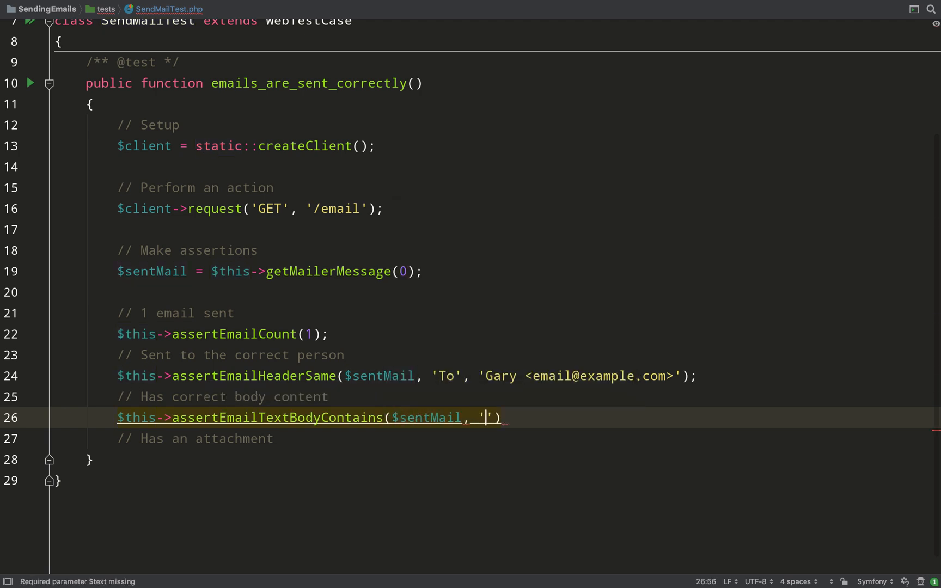
pyautogui.write('The expected delivery date is')
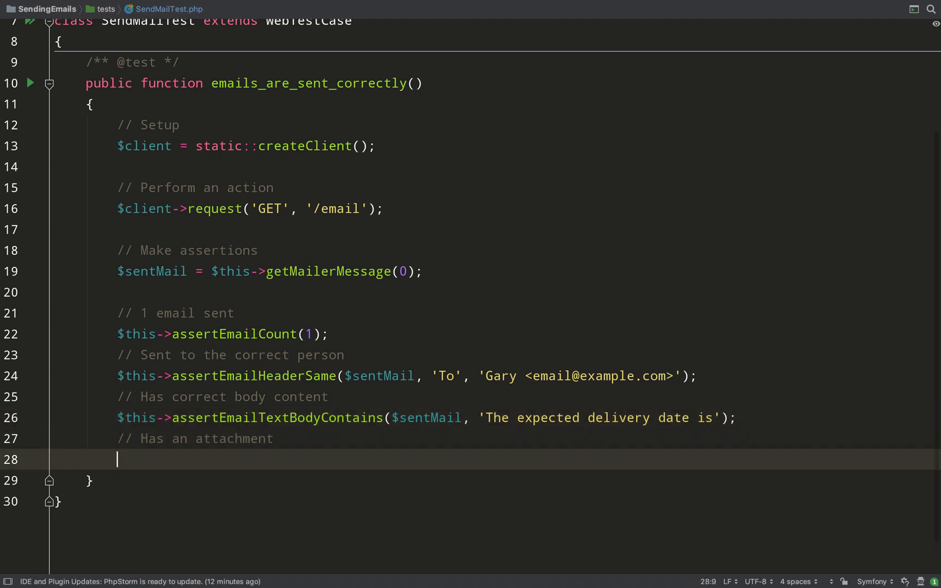
# Write $this->assertEmailAttachmentCount with count 1 under the 'Has an attachment' comment
pyautogui.write('$')
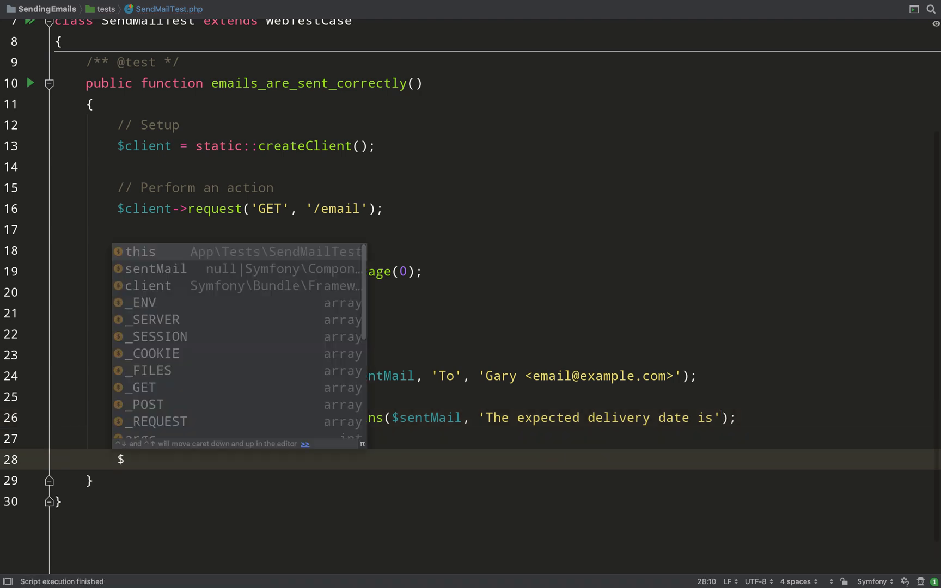
pyautogui.write('this->')
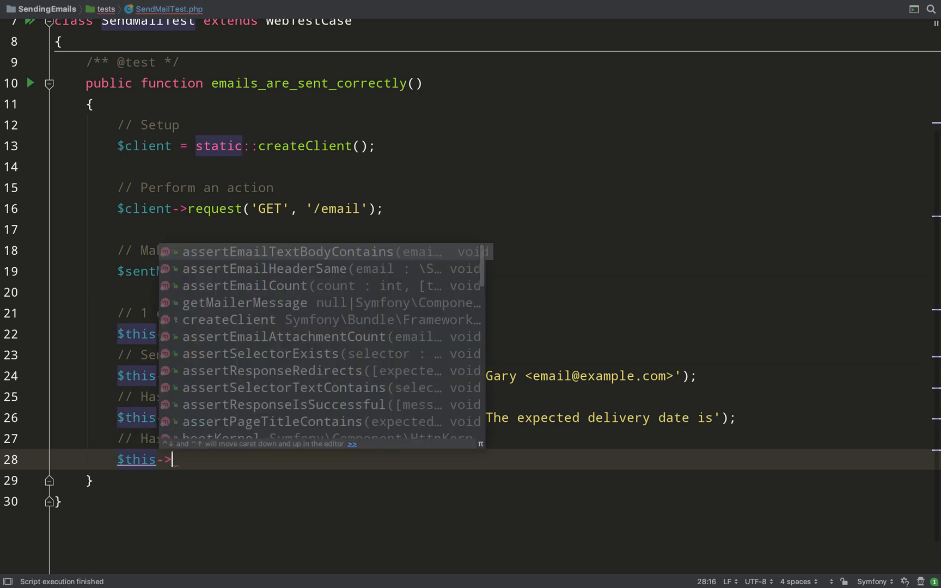
pyautogui.write('assert')
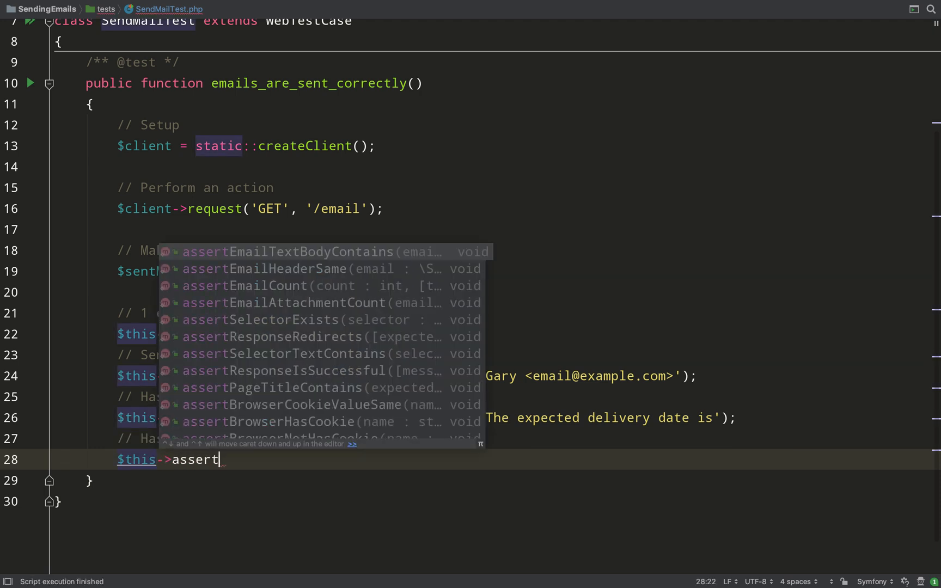
pyautogui.write('EmailAttachmentCount(')
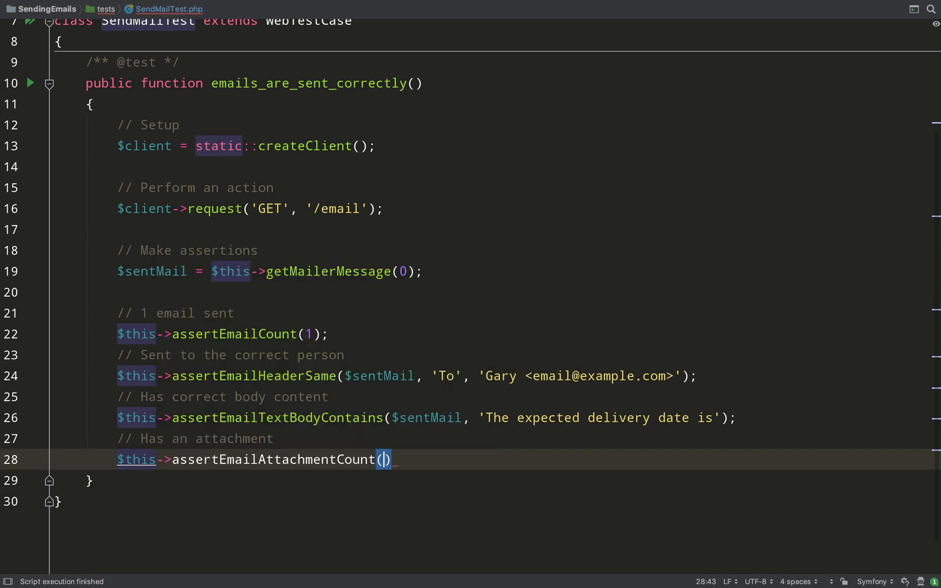
pyautogui.write('1')
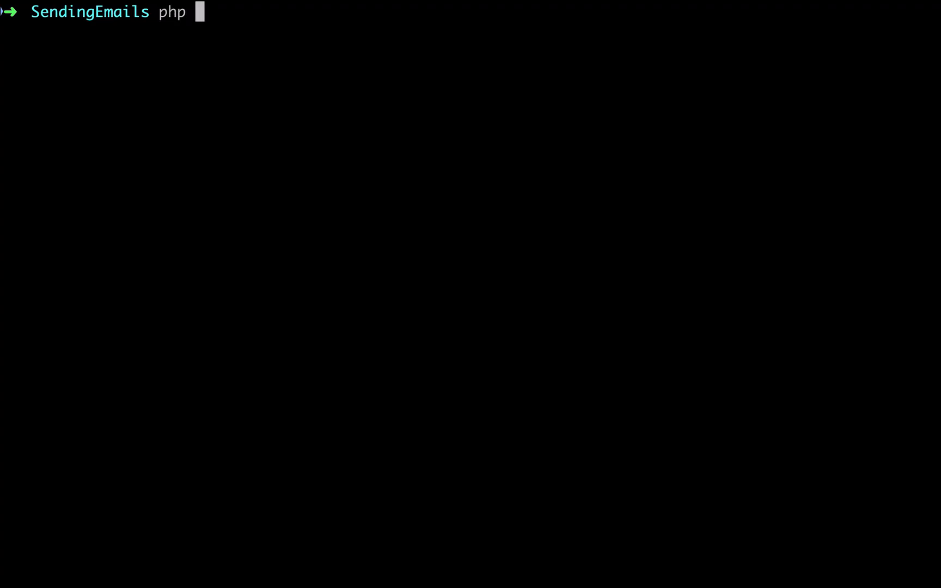
# Run php bin/phpunit in the terminal, which fails with MAILER_DSN not found
pyautogui.write('bin/')
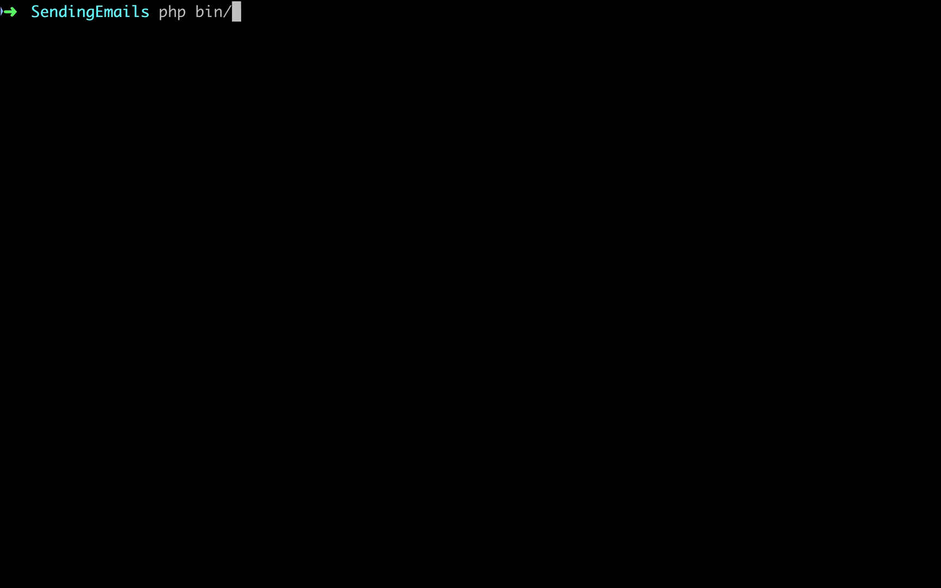
pyautogui.write('phpunit')
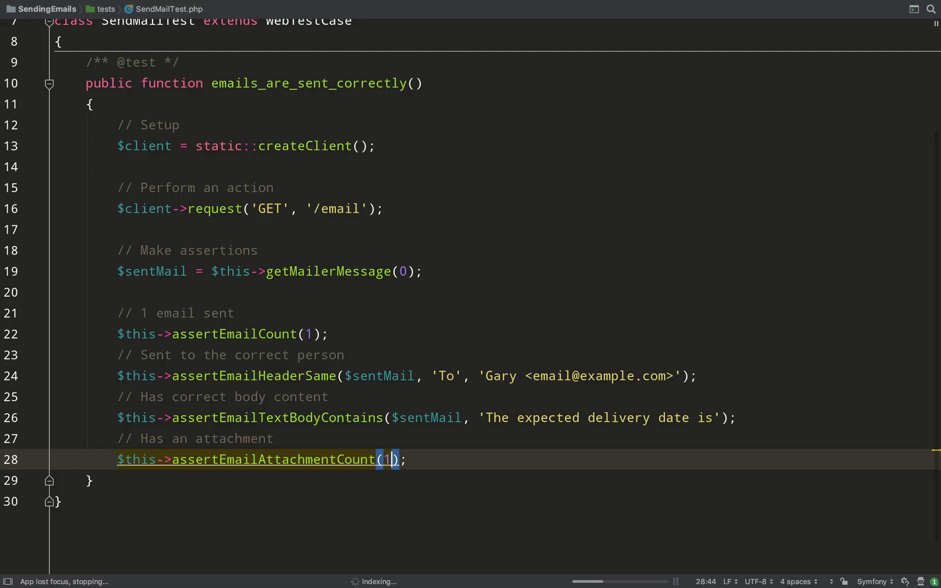
pyautogui.write('$')
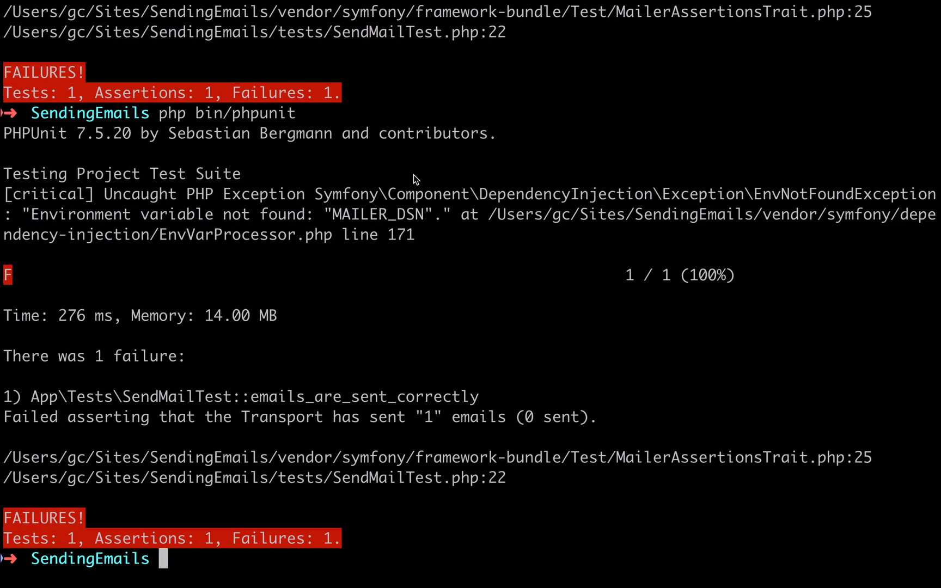
# Rerun as symfony php bin/phpunit so the test passes with 4 assertions
pyautogui.write('php bin/phpunit')
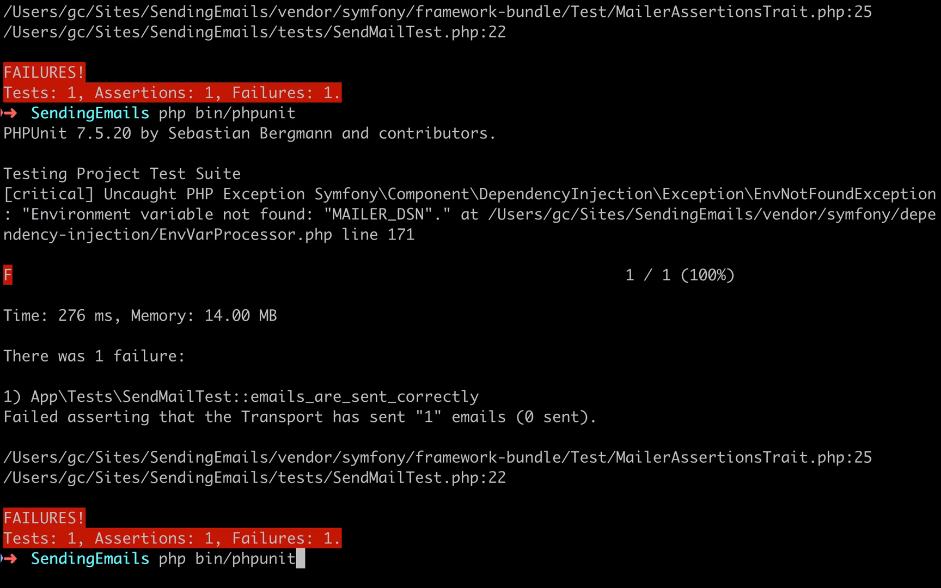
pyautogui.write('s')
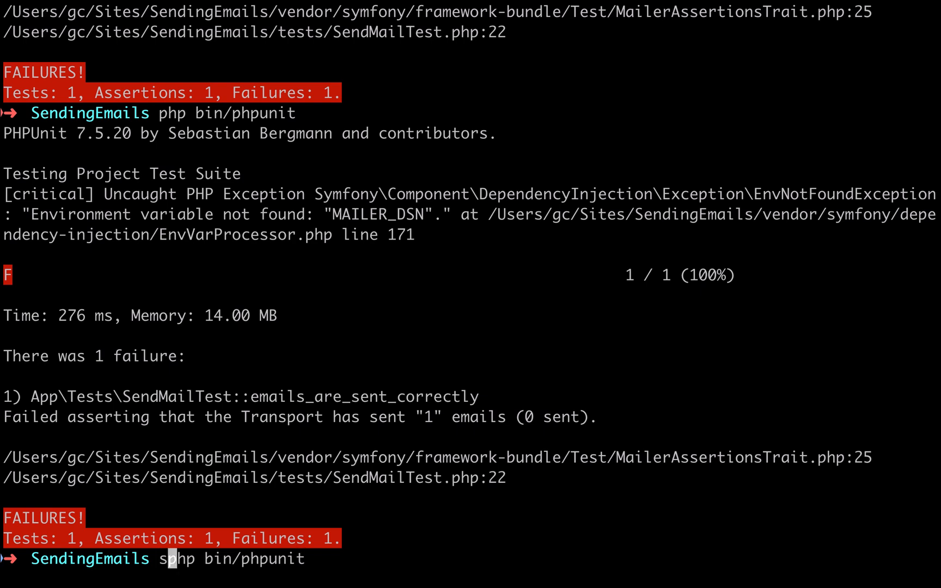
pyautogui.write('ymfony')
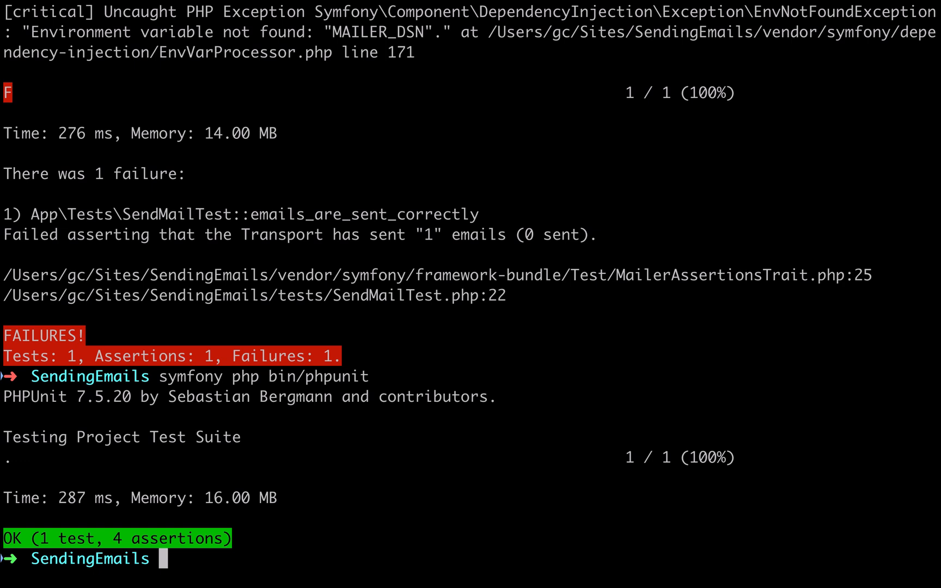
pyautogui.write('symfony php bin/phpunit')
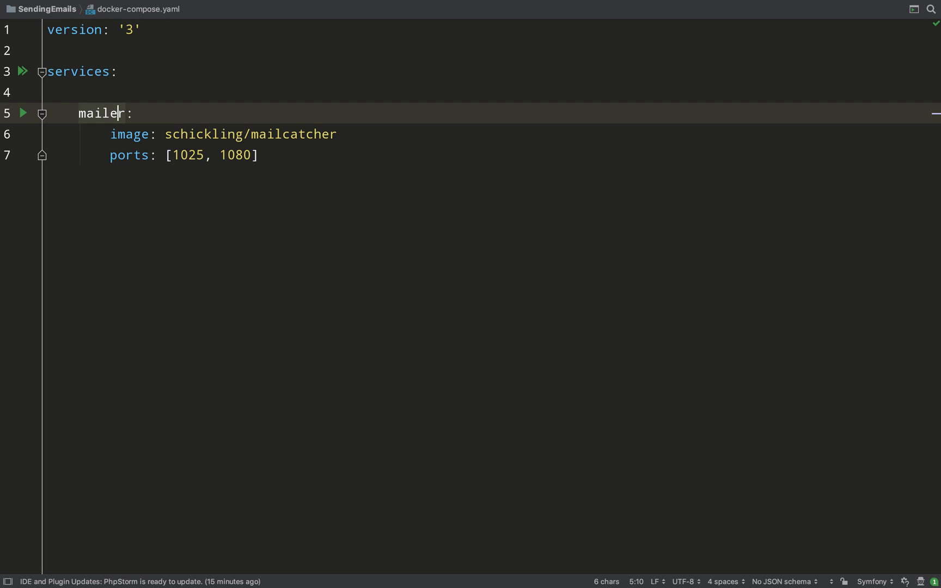
# Search the project for 'mailer' to locate docker-compose.yaml's mailcatcher service
pyautogui.press('shift shift')
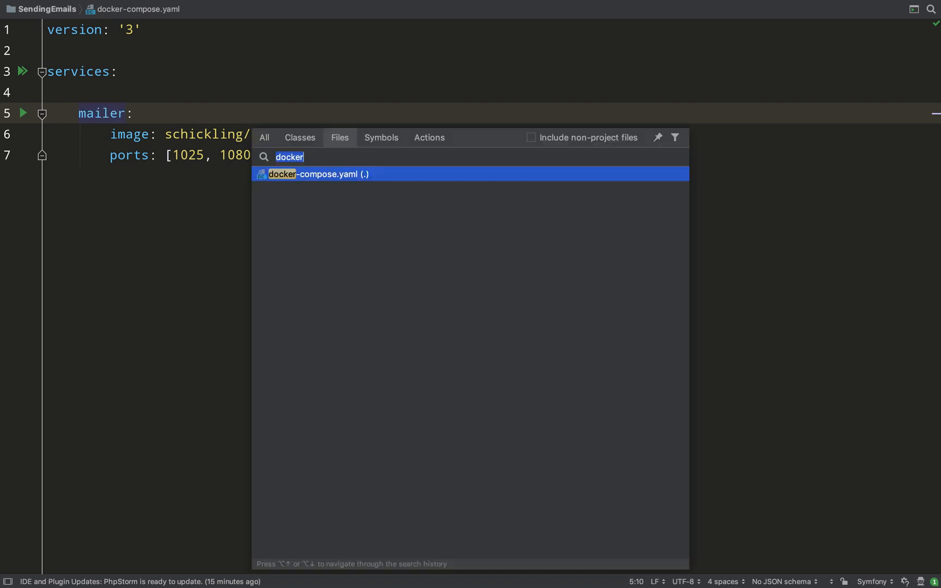
pyautogui.write('mailer')
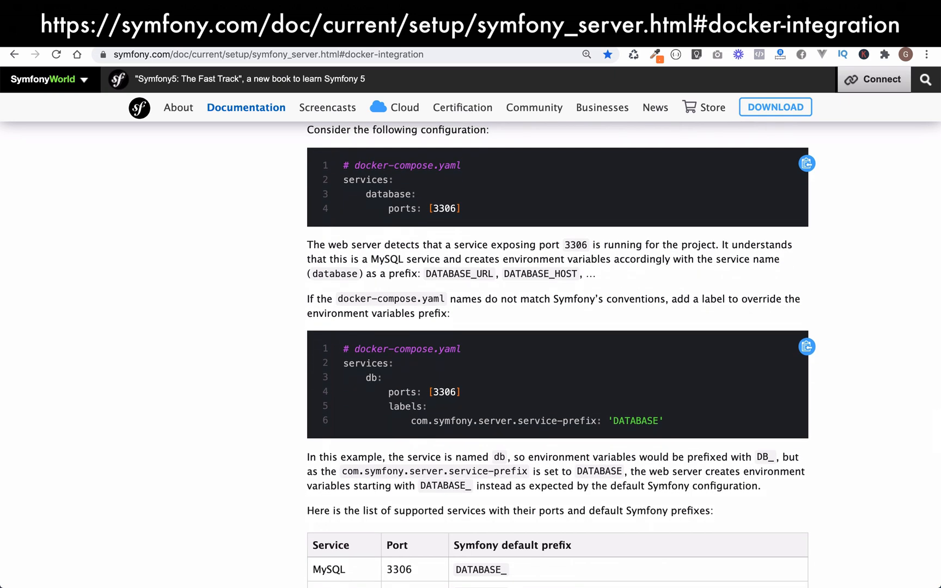
# Scroll to the supported Docker services table and highlight MailCatcher's 1080 port and MAILER_ prefix
pyautogui.scroll(-3)
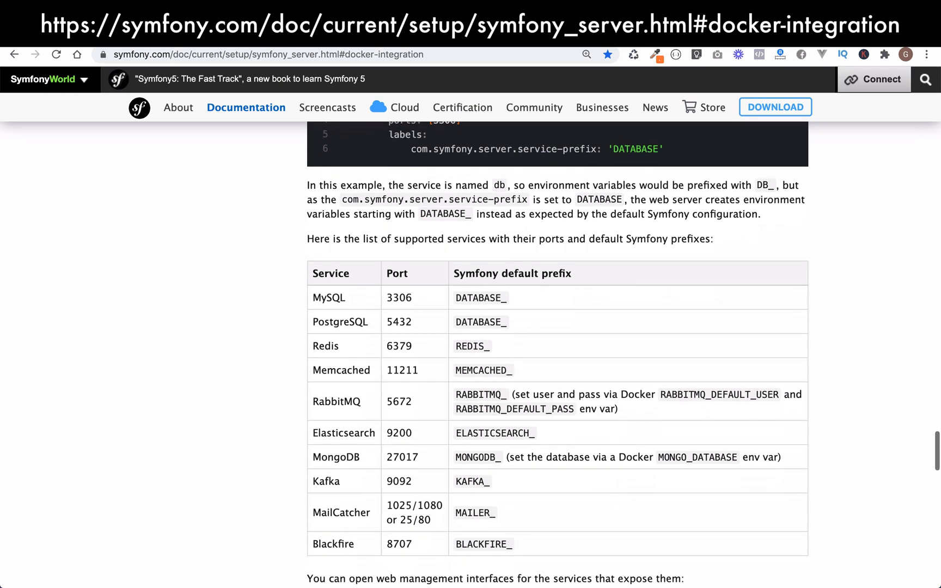
pyautogui.scroll(-3)
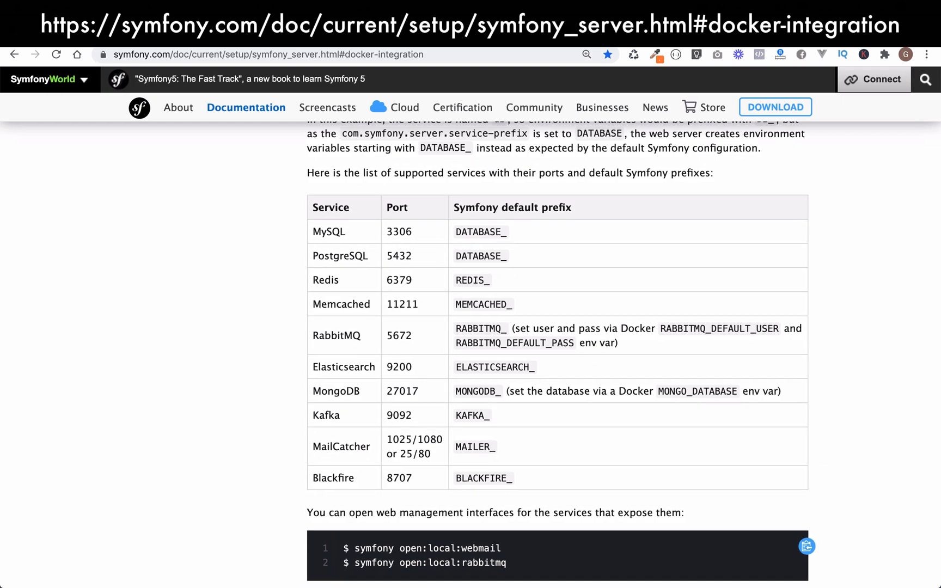
pyautogui.doubleClick(398, 439)
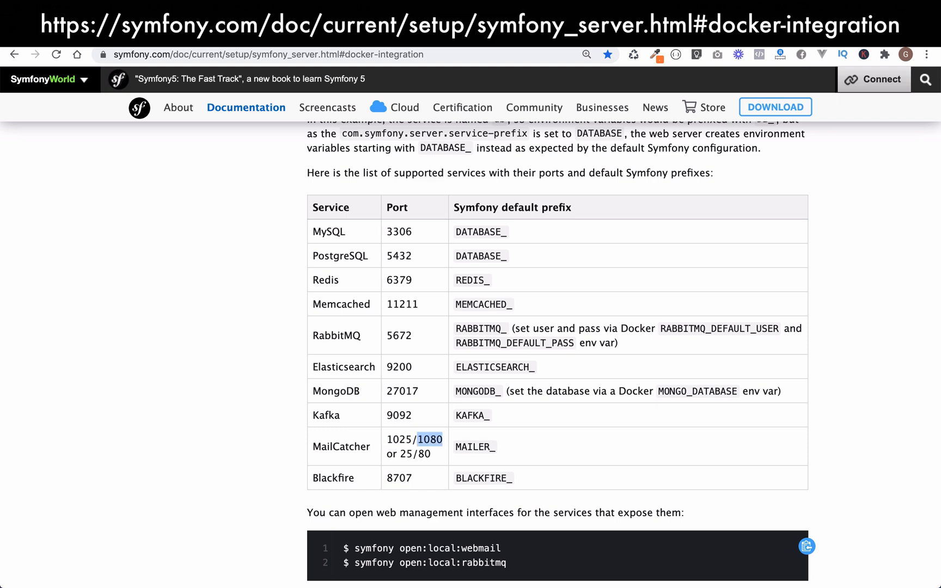
pyautogui.click(414, 439)
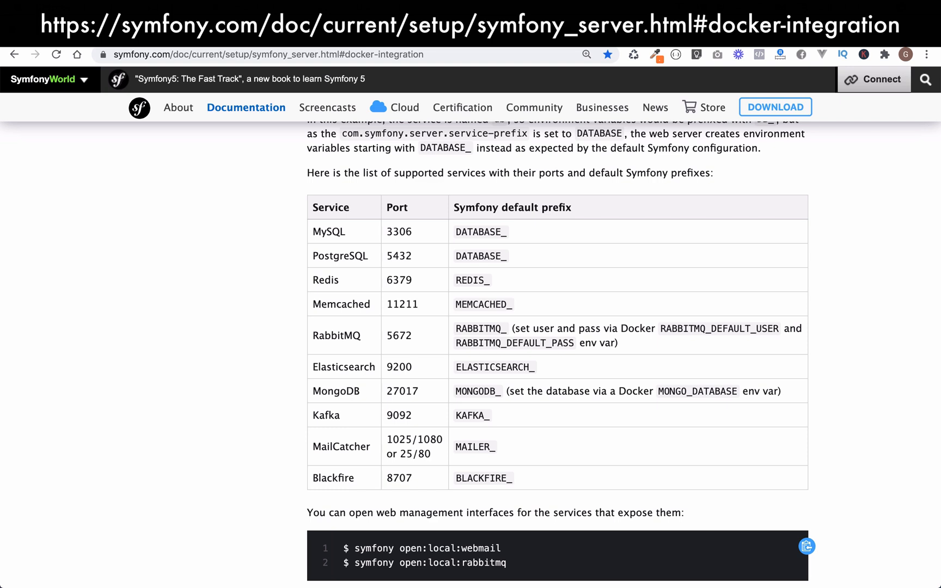
pyautogui.doubleClick(474, 446)
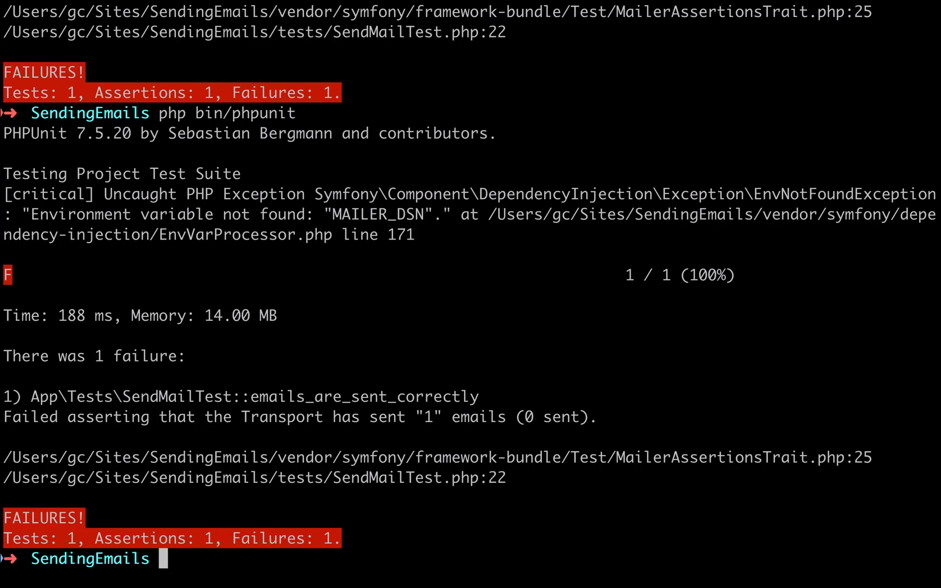
# Enter symfony php bin/phpunit at the prompt to rerun the tests
pyautogui.write('symfony')
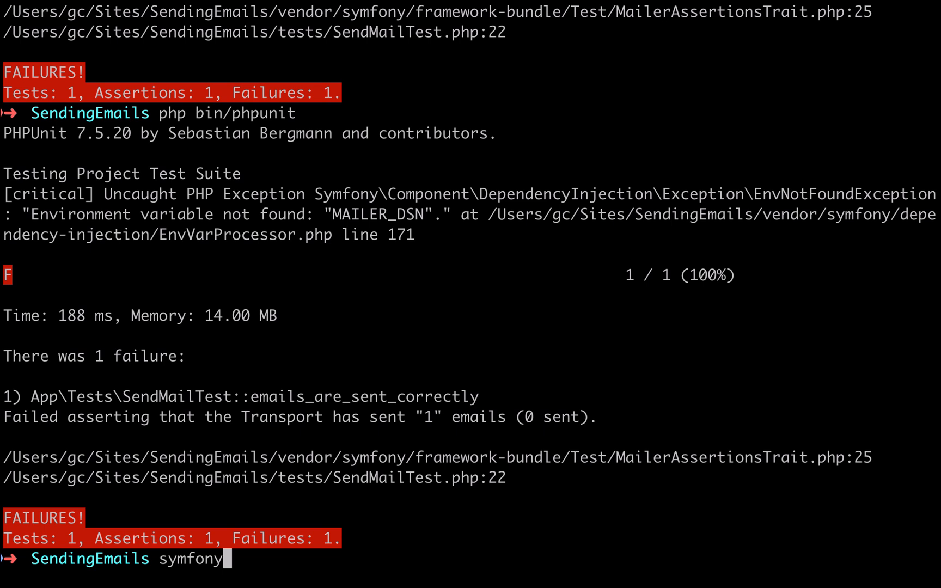
pyautogui.write('php b')
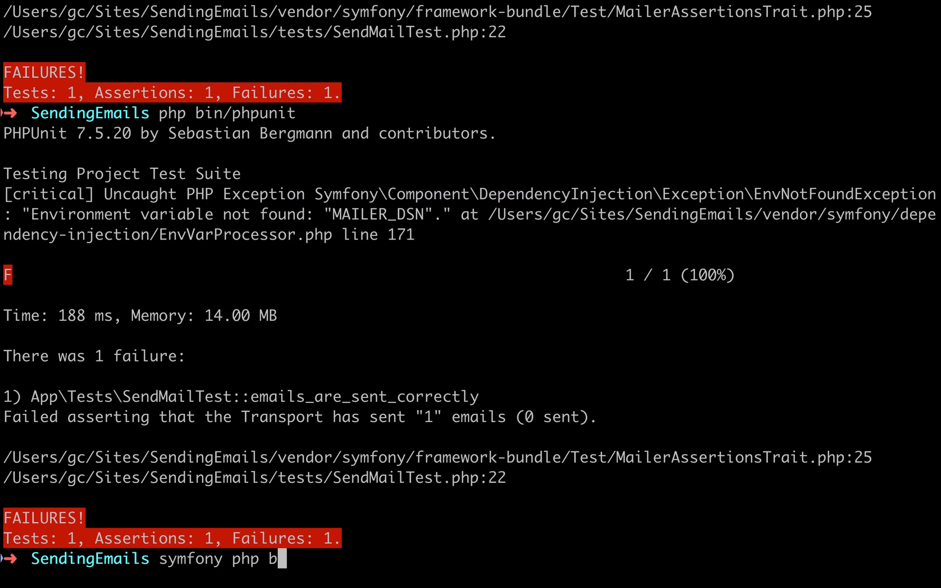
pyautogui.write('in/phpunit')
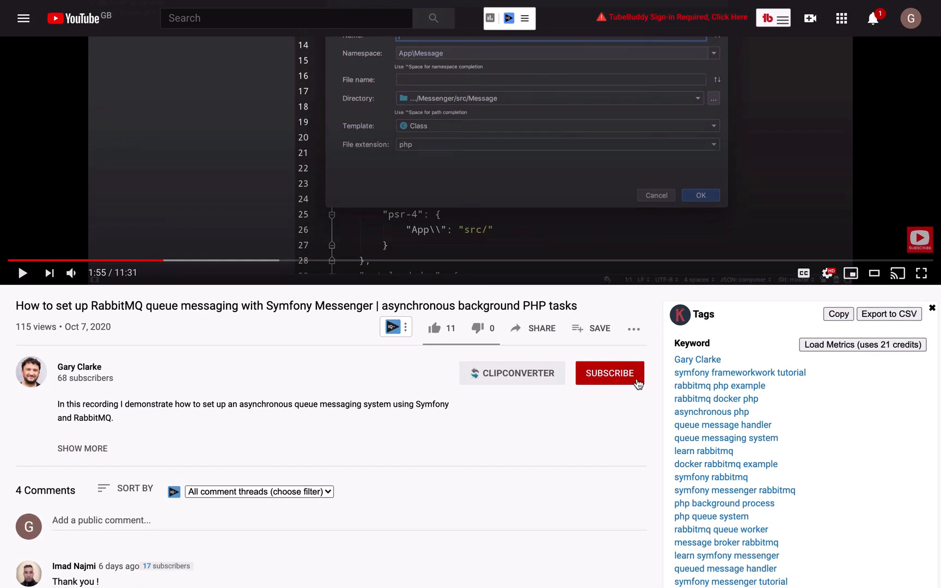
# Go to the Gary Clarke channel page and show its Discussion tab comments
pyautogui.click(609, 372)
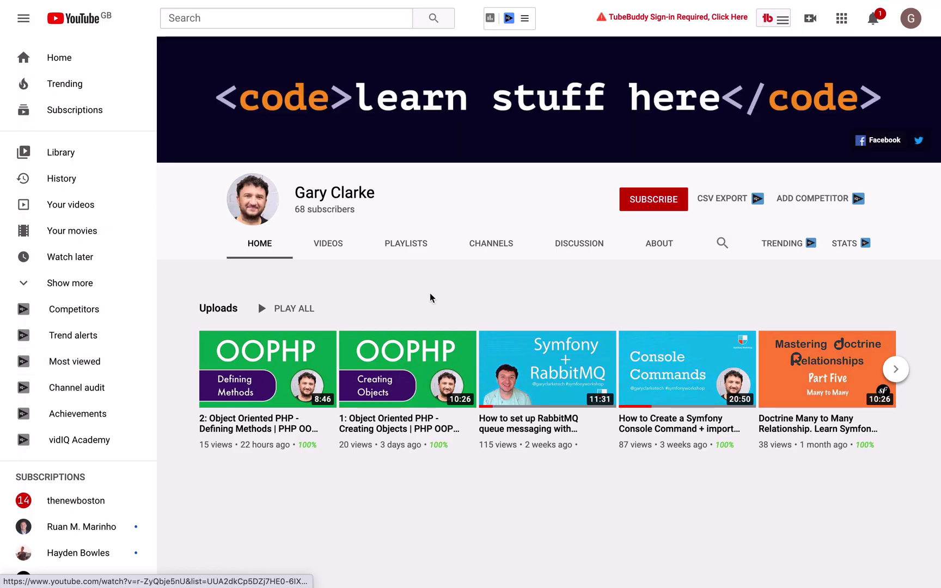
pyautogui.moveTo(578, 244)
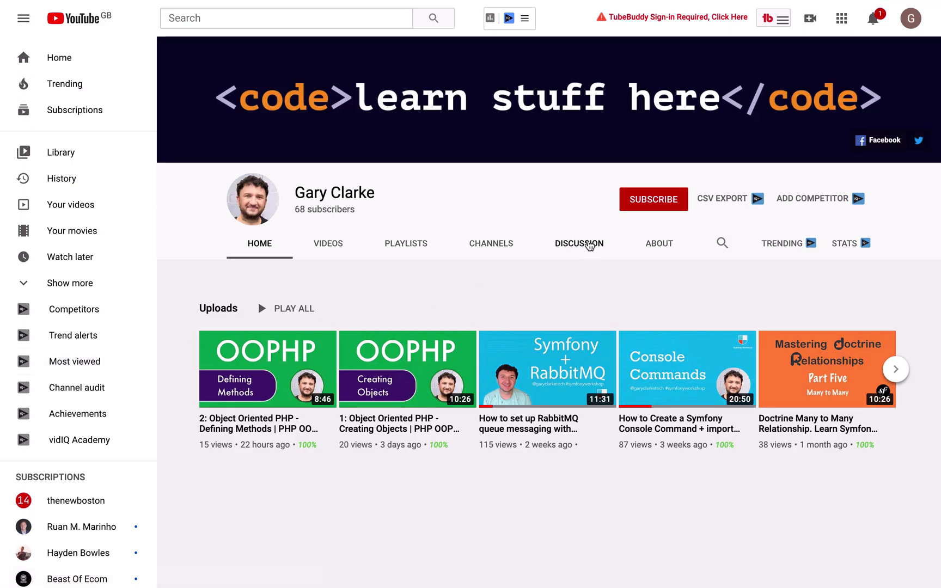
pyautogui.click(578, 242)
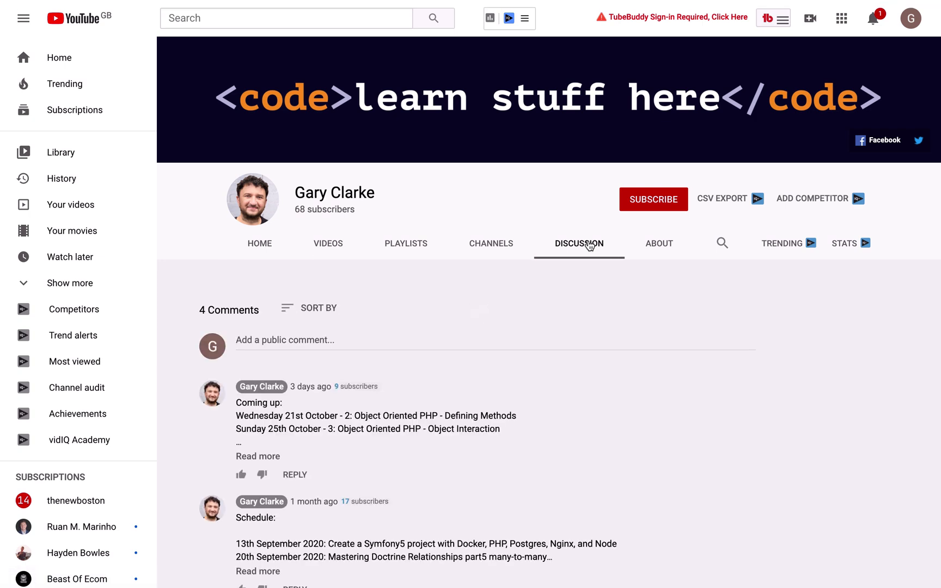